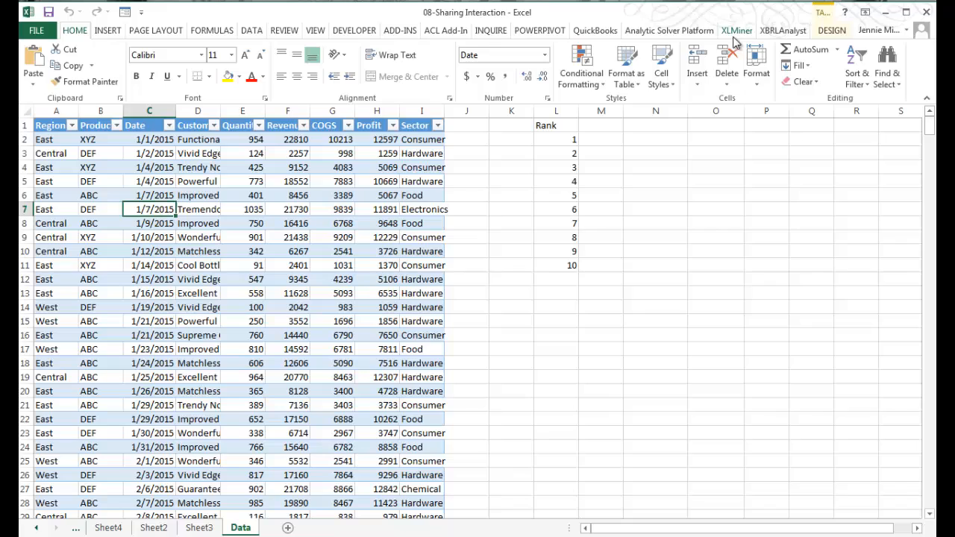
mouse_move(539, 30)
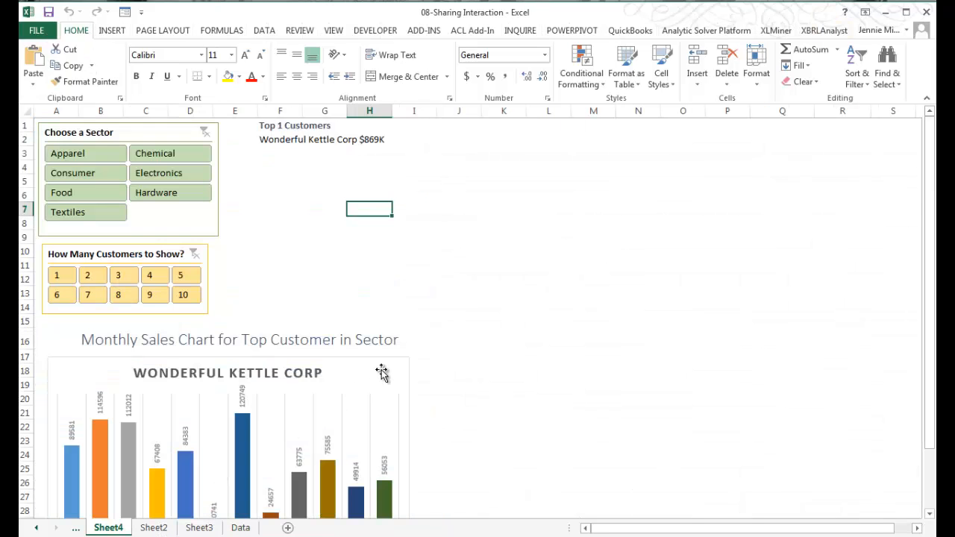
Step: Filter the dashboard through Consumer, Food and Textiles, ending on the Chemical sector
click(240, 528)
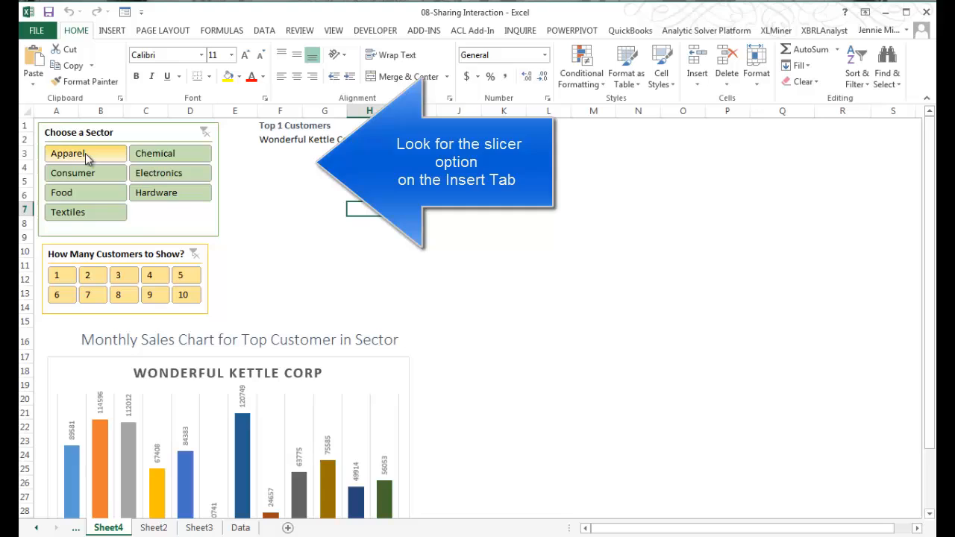
click(72, 173)
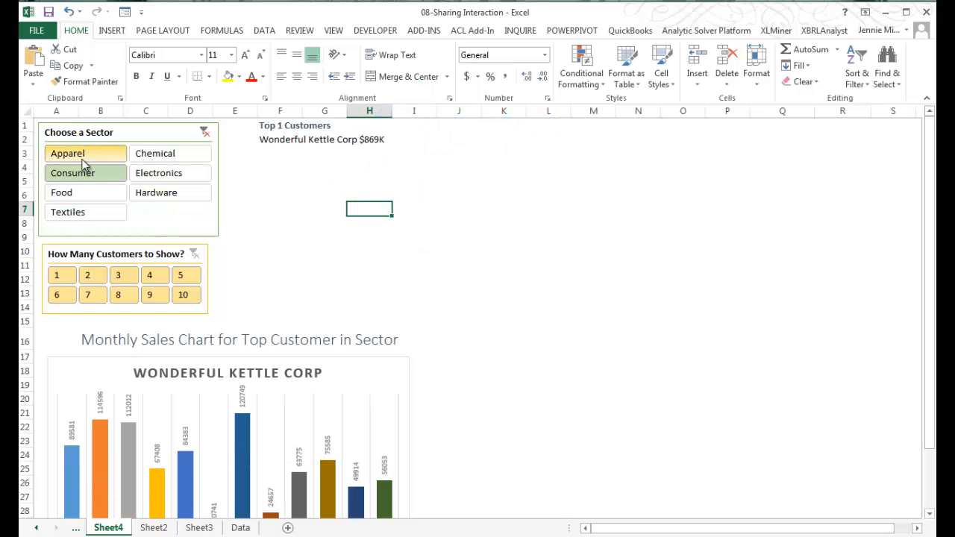
click(74, 192)
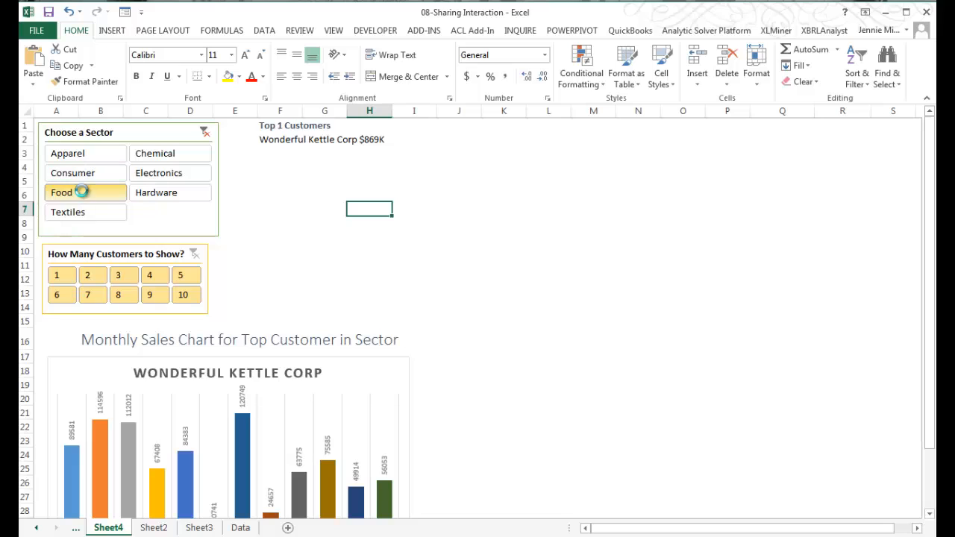
click(75, 192)
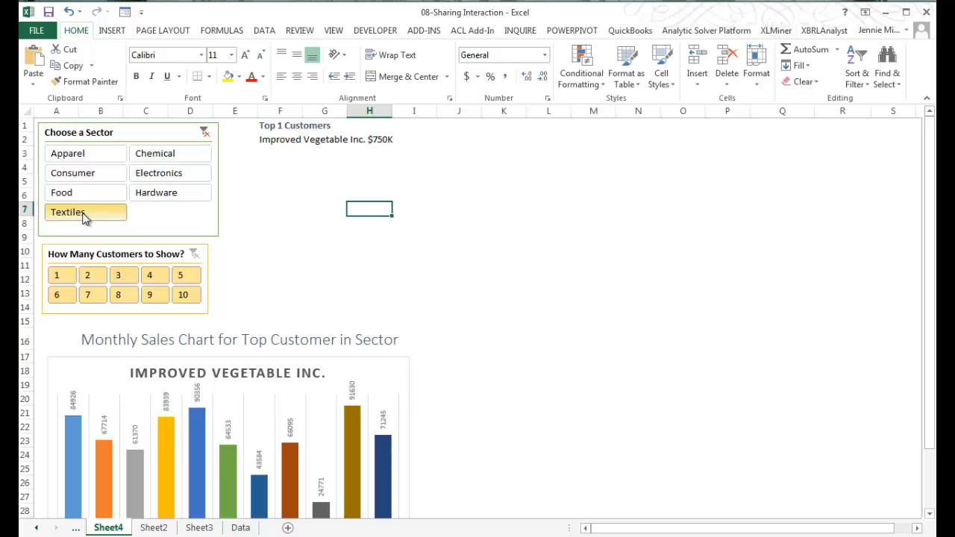
click(170, 153)
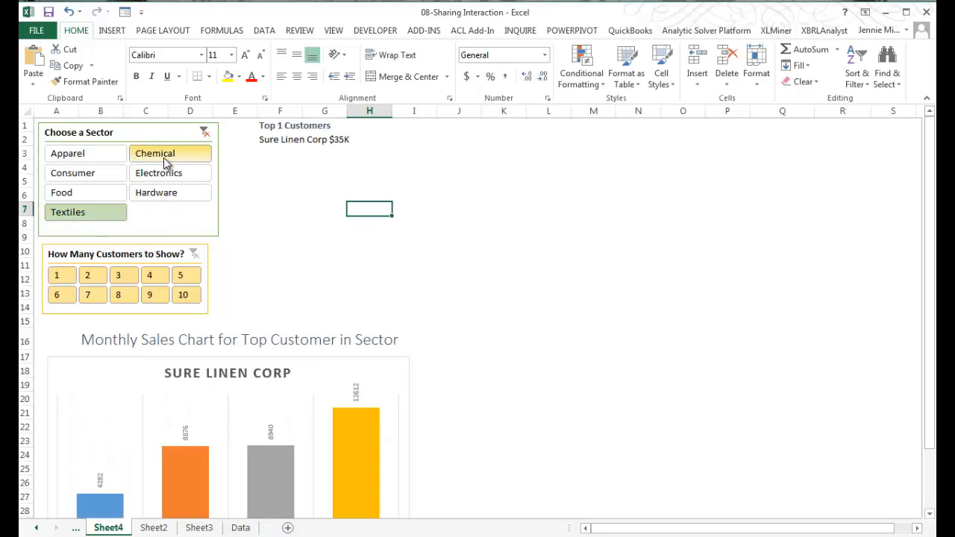
click(158, 172)
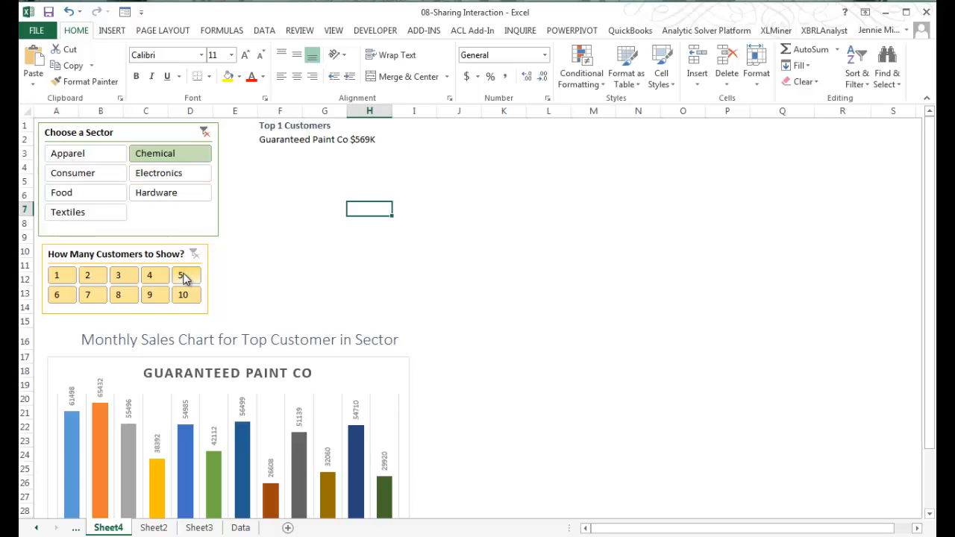
Step: Try the top 5 and top 2 customer counts and the Apparel sector, viewing the chart
click(186, 274)
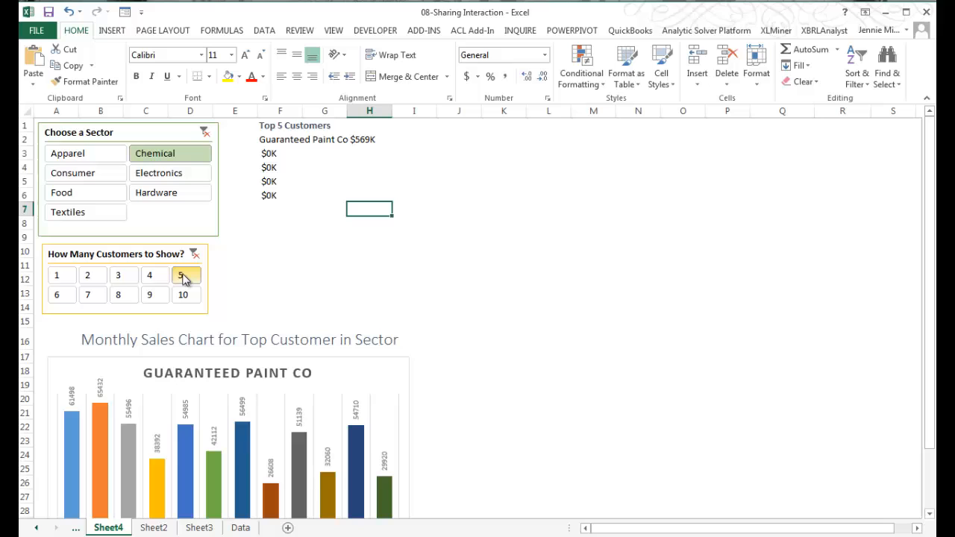
click(87, 275)
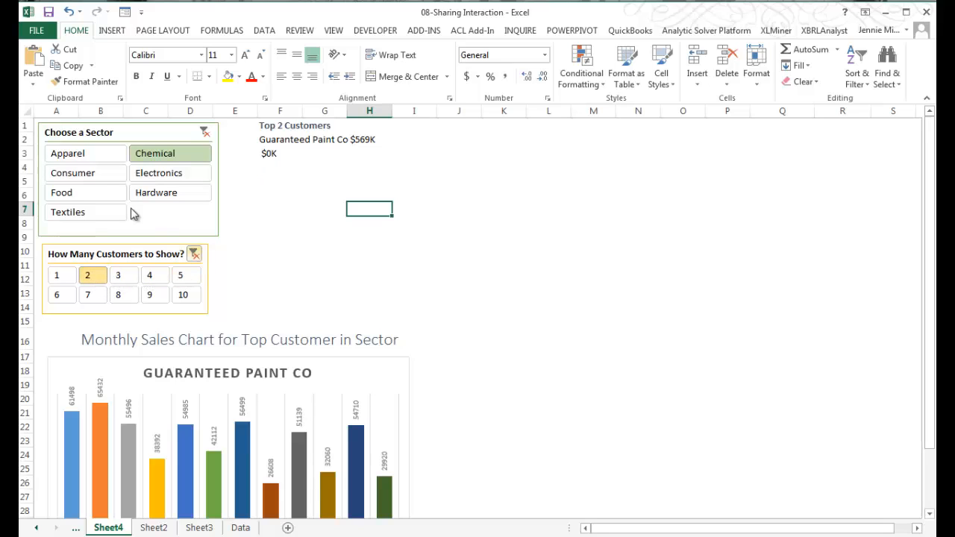
click(67, 153)
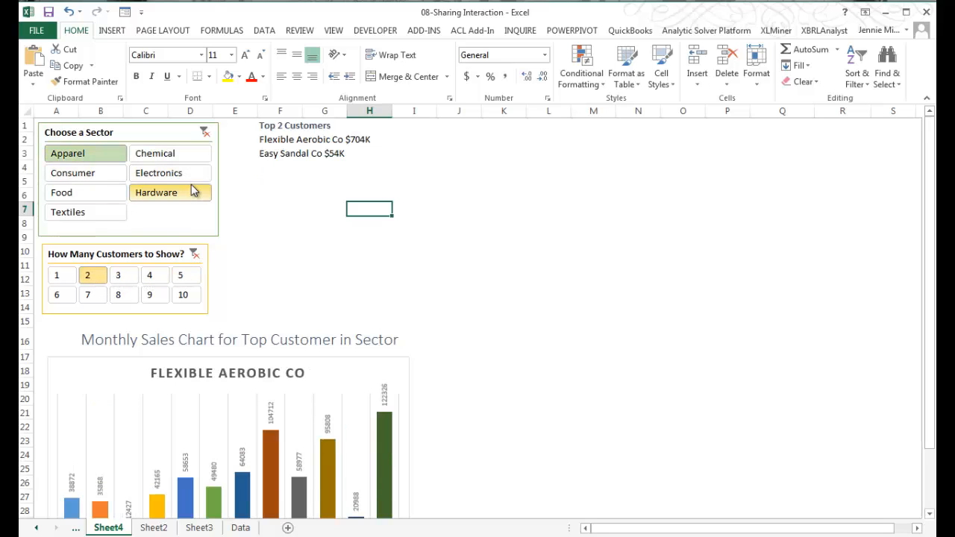
scroll(down, 3)
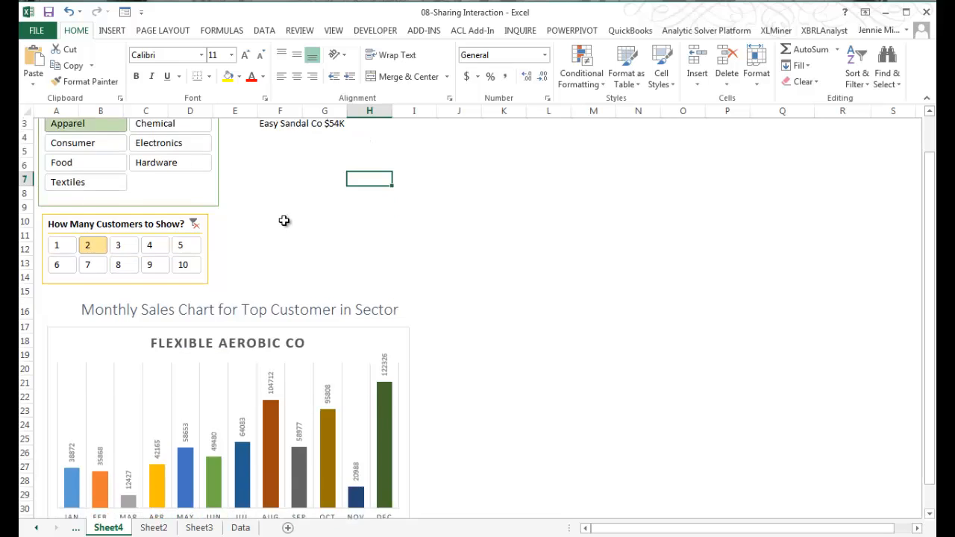
scroll(down, 3)
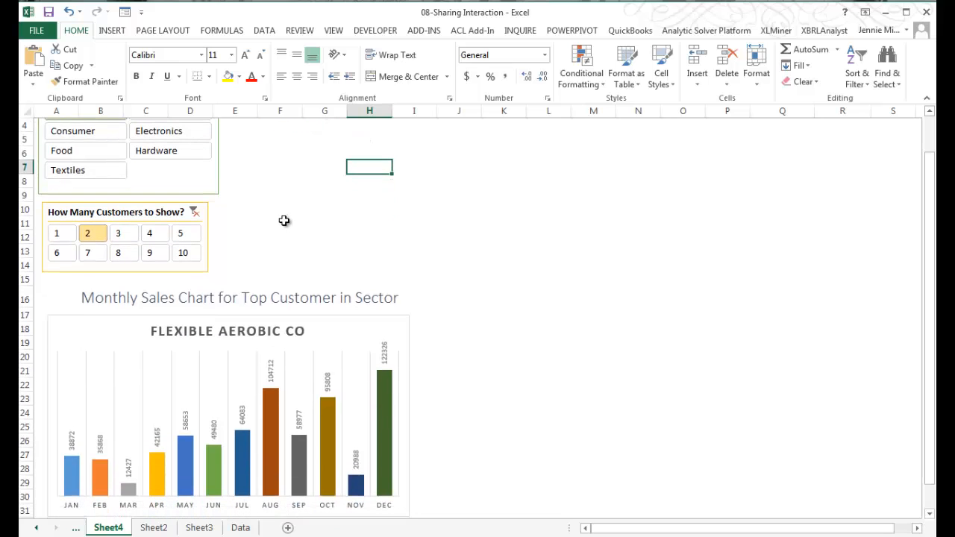
Step: Clear the sector filter and show the top 10 customers
click(85, 153)
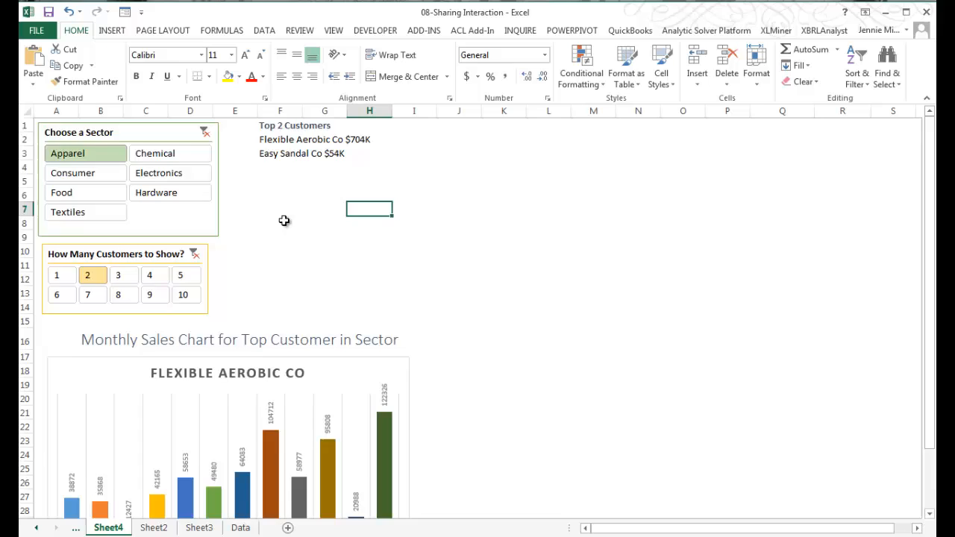
scroll(down, 3)
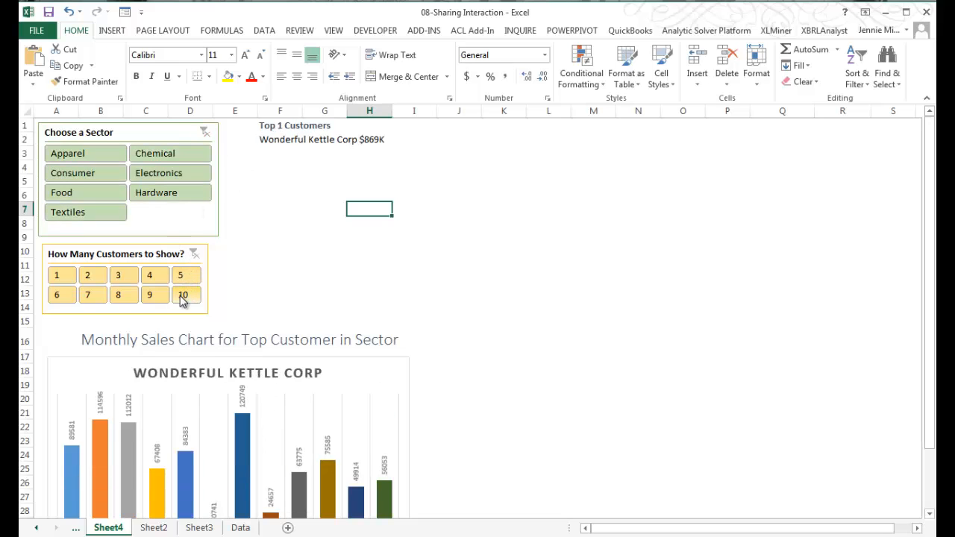
click(184, 294)
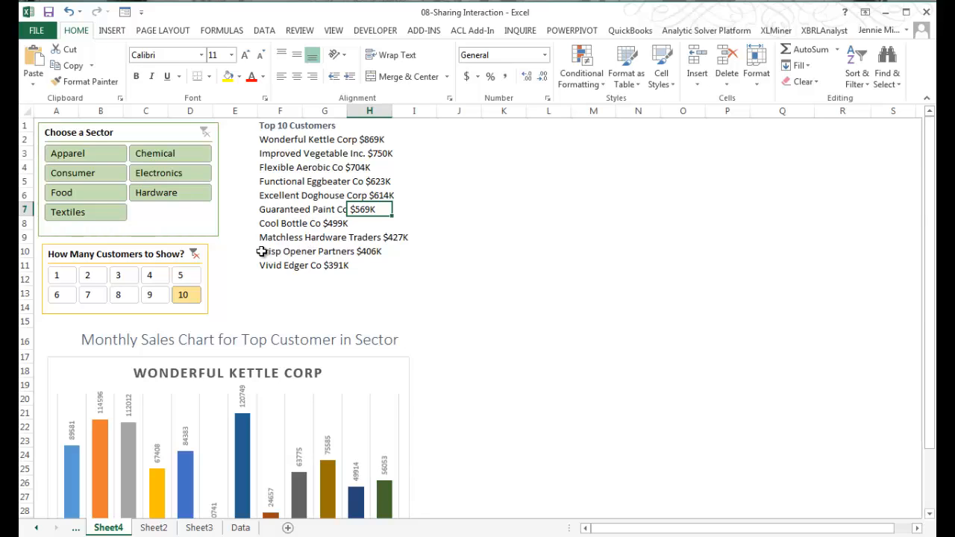
mouse_move(293, 241)
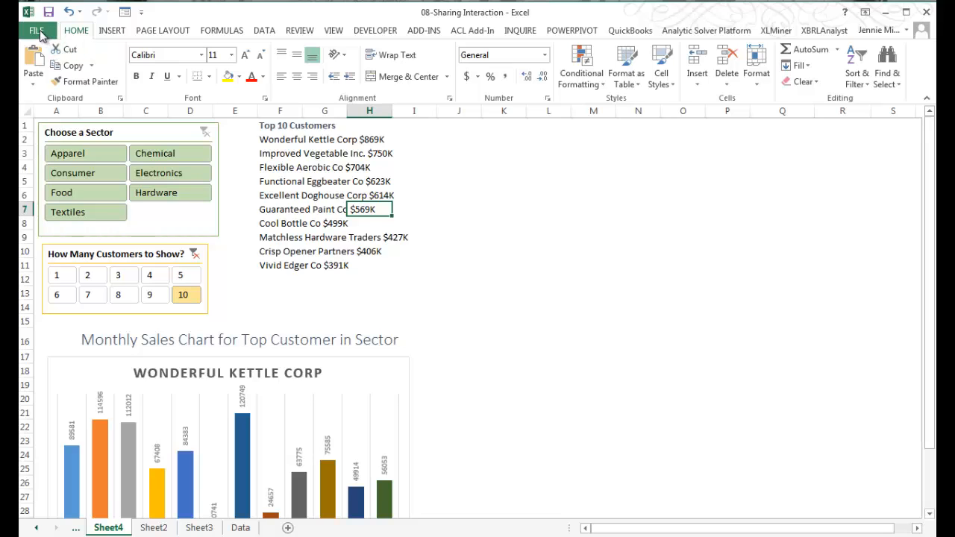
Step: Open the File tab's Info backstage page for the workbook
click(37, 30)
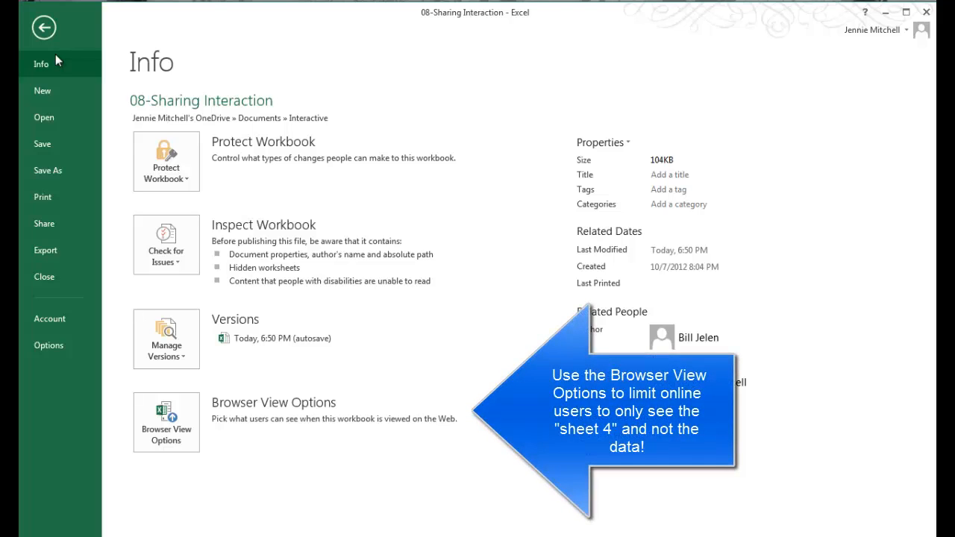
mouse_move(62, 171)
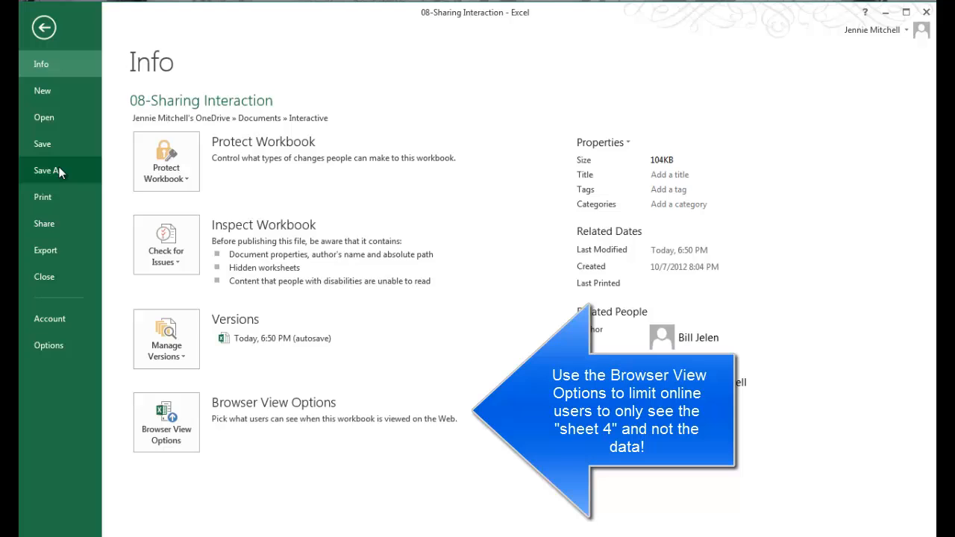
Step: Save the workbook over its existing OneDrive file, confirming the replacement
click(48, 170)
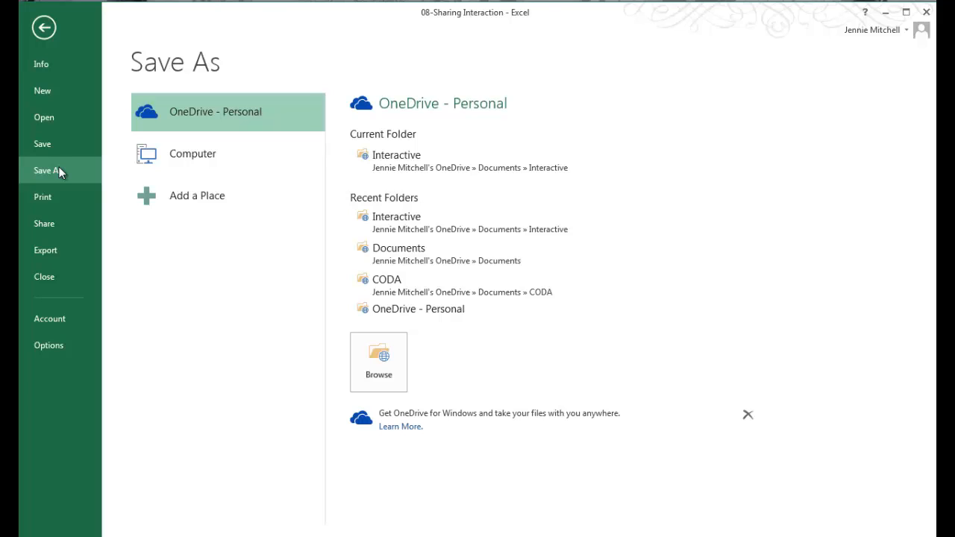
mouse_move(197, 195)
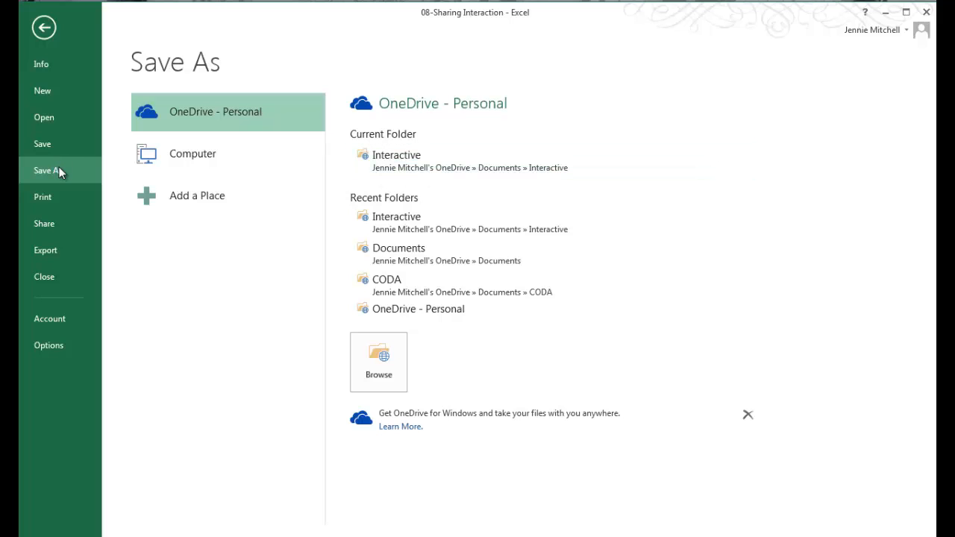
click(378, 361)
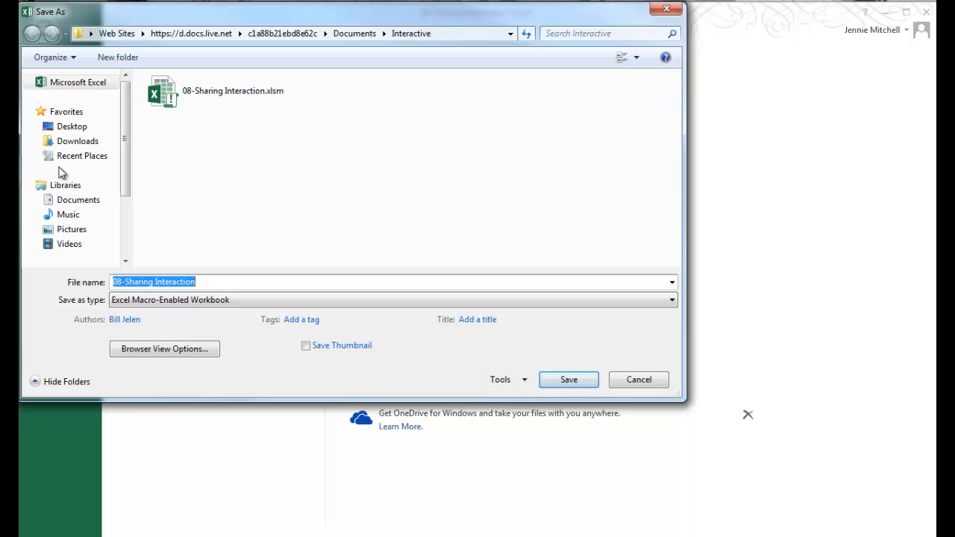
click(567, 379)
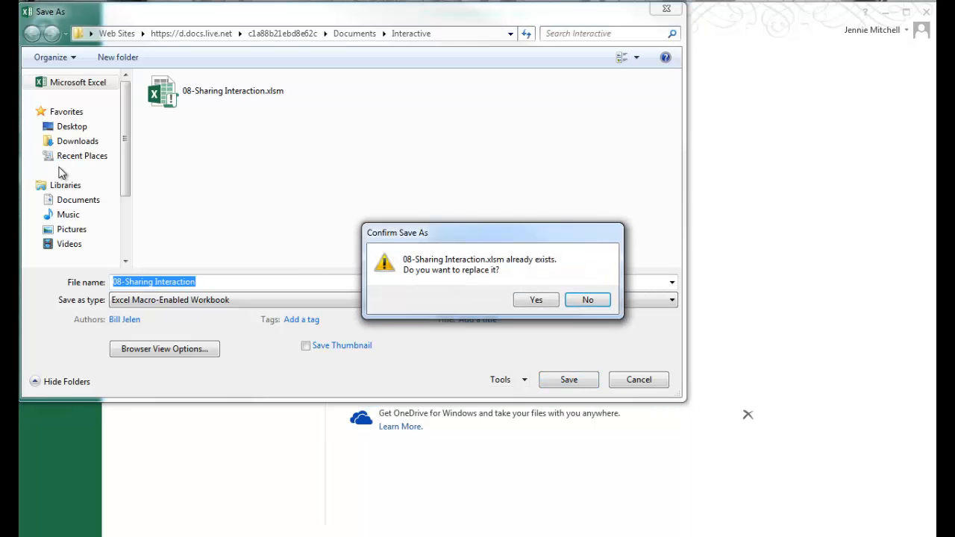
click(536, 299)
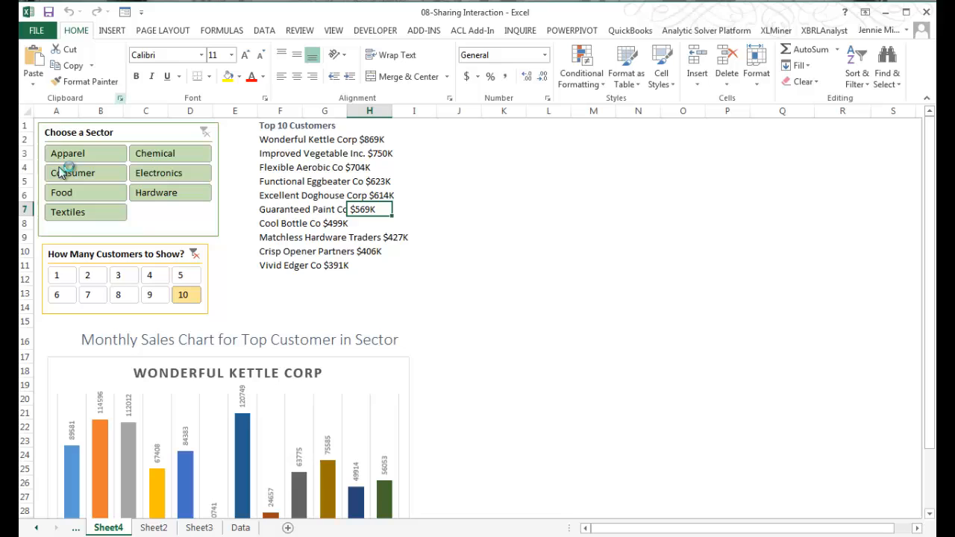
Step: Switch to the browser's Edit HTML File page for Overview Assignment 6
click(120, 98)
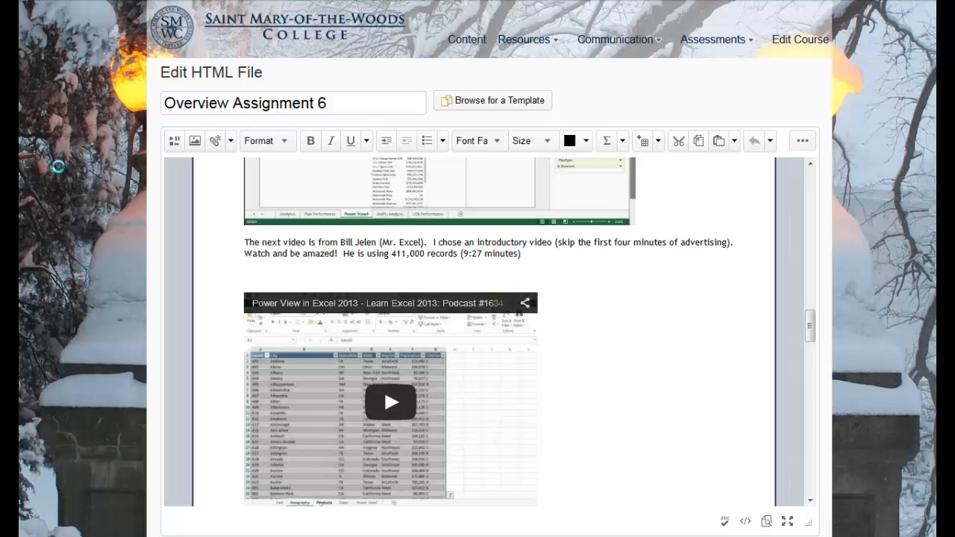
mouse_move(60, 172)
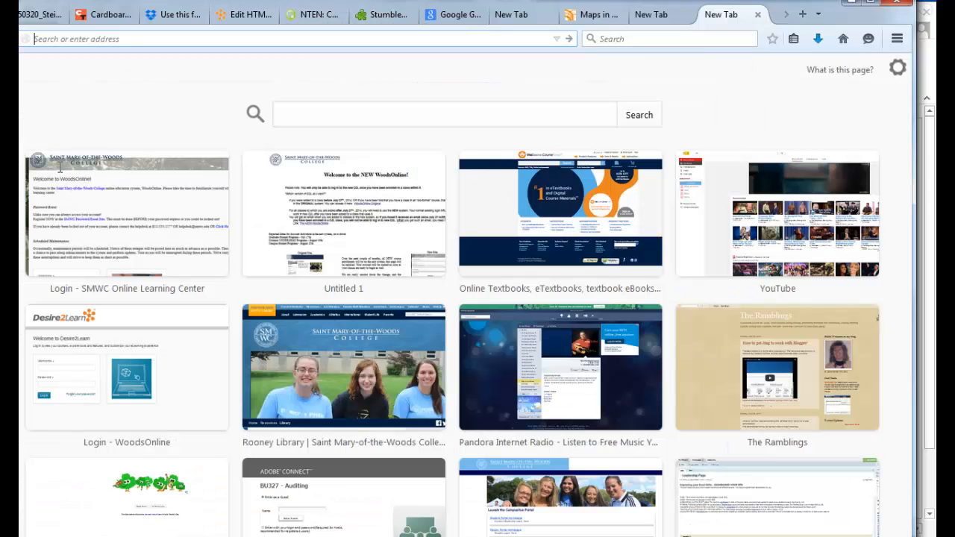
text(www.onlineprogrammingbooks.com/)
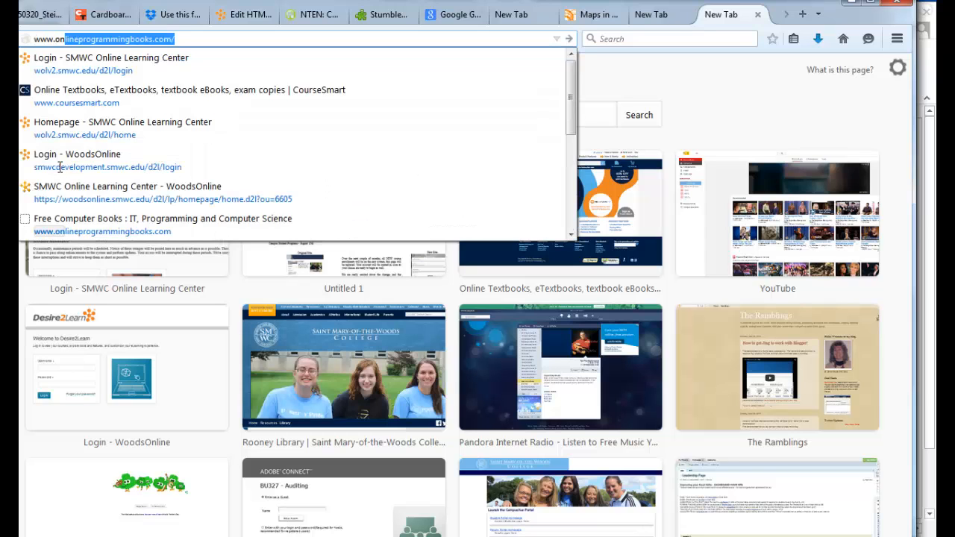
text(www.onedrive.com)
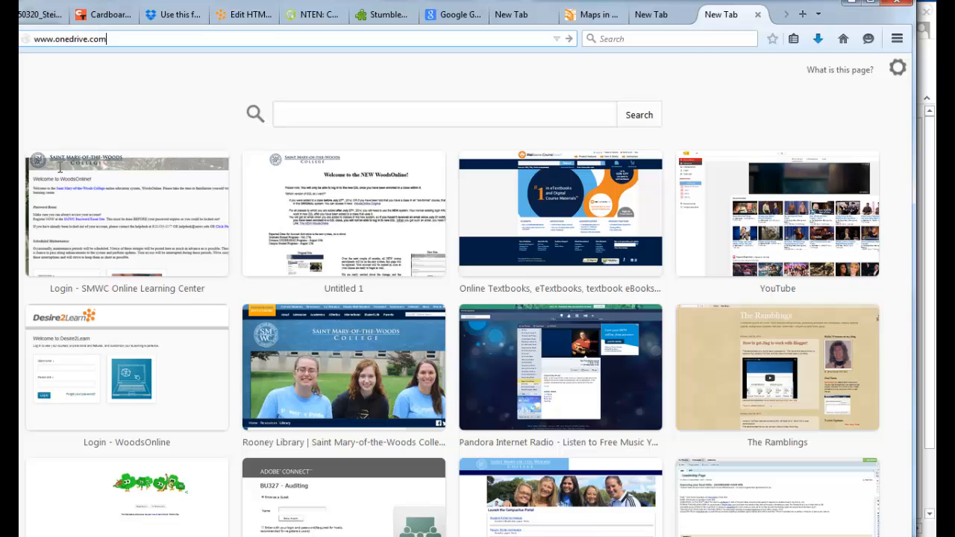
key(Return)
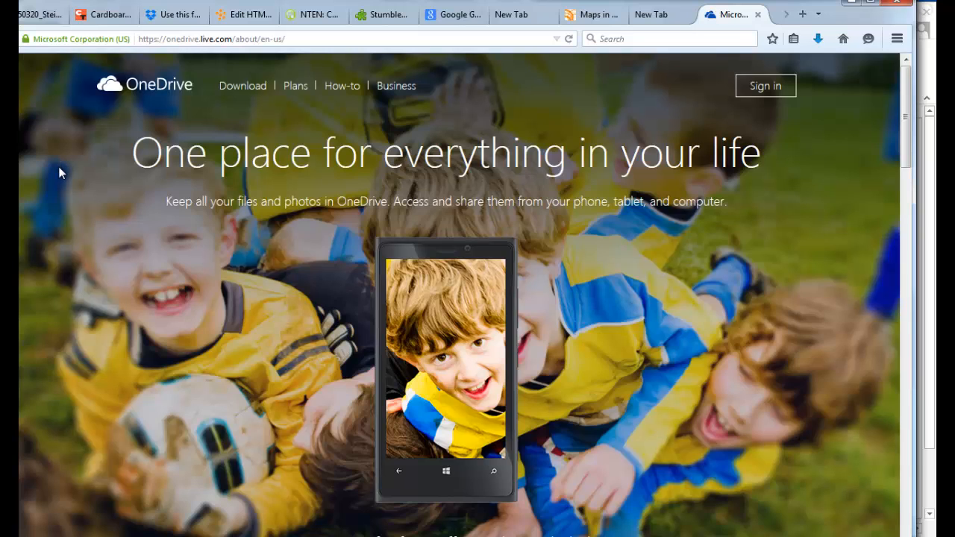
mouse_move(61, 167)
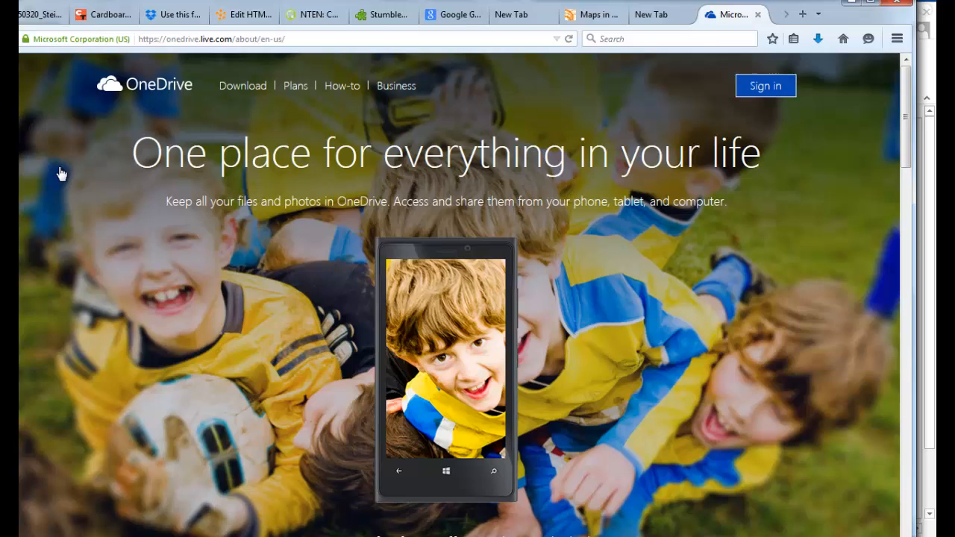
Step: Sign in to OneDrive with the jmitch account and its password
click(764, 85)
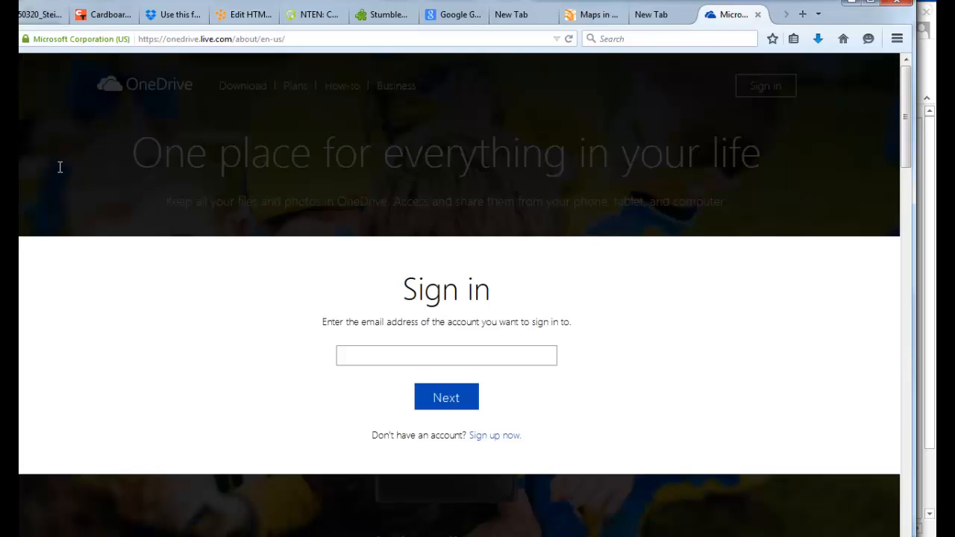
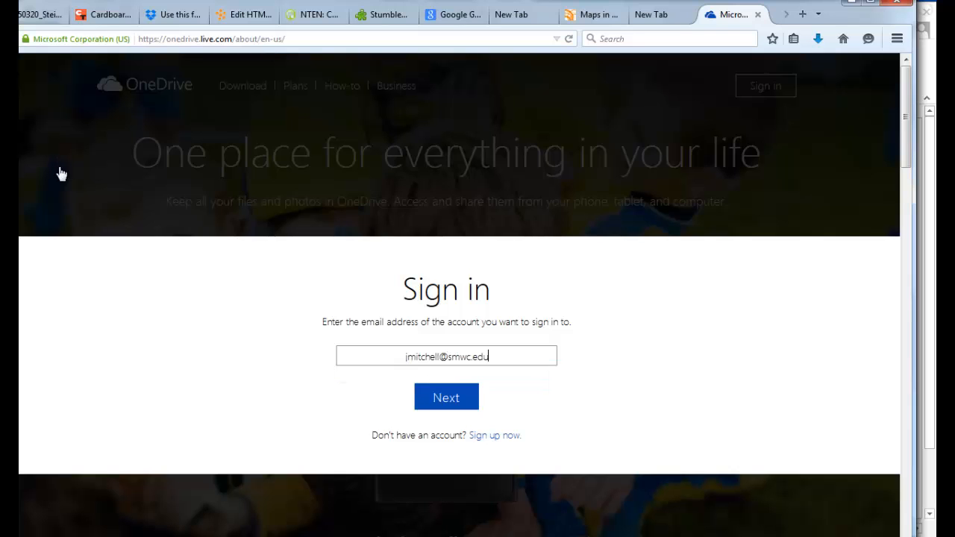
click(446, 397)
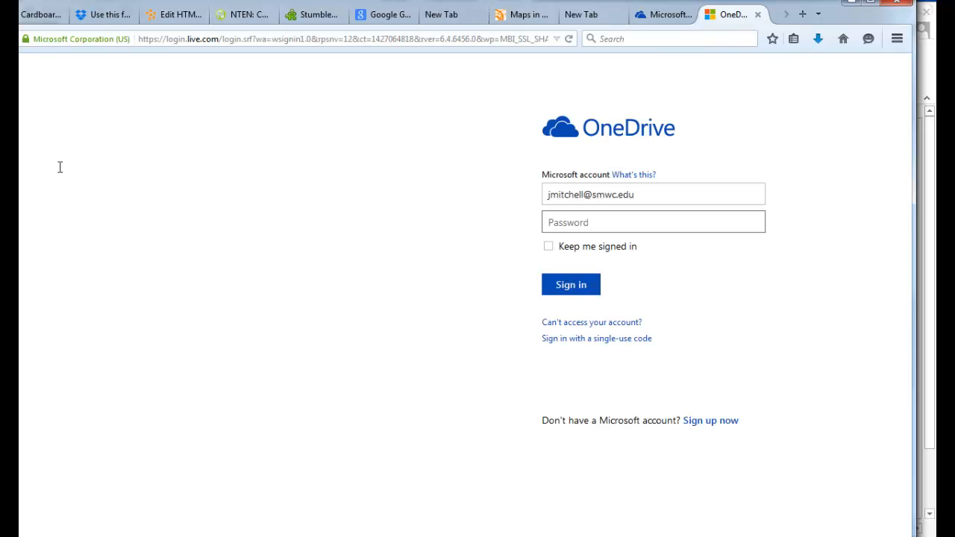
text(password)
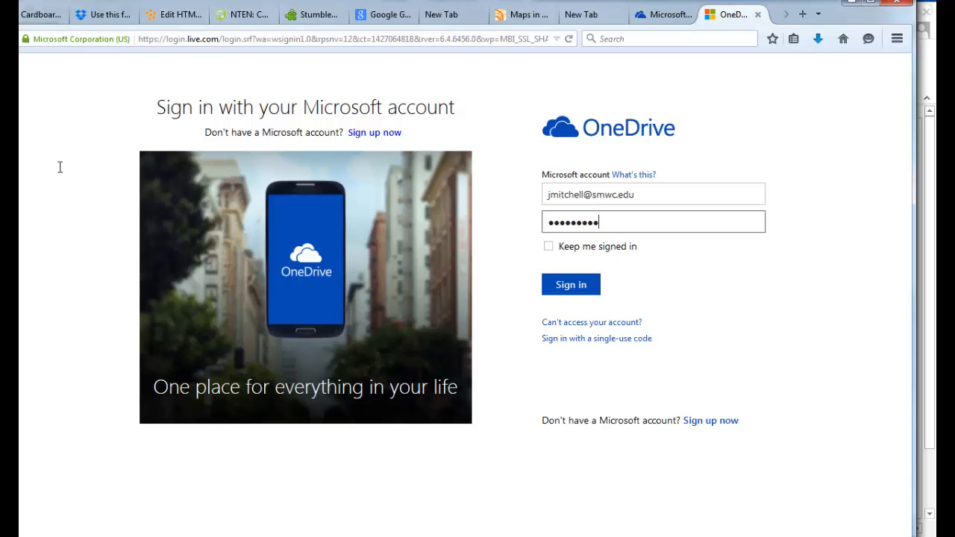
click(569, 284)
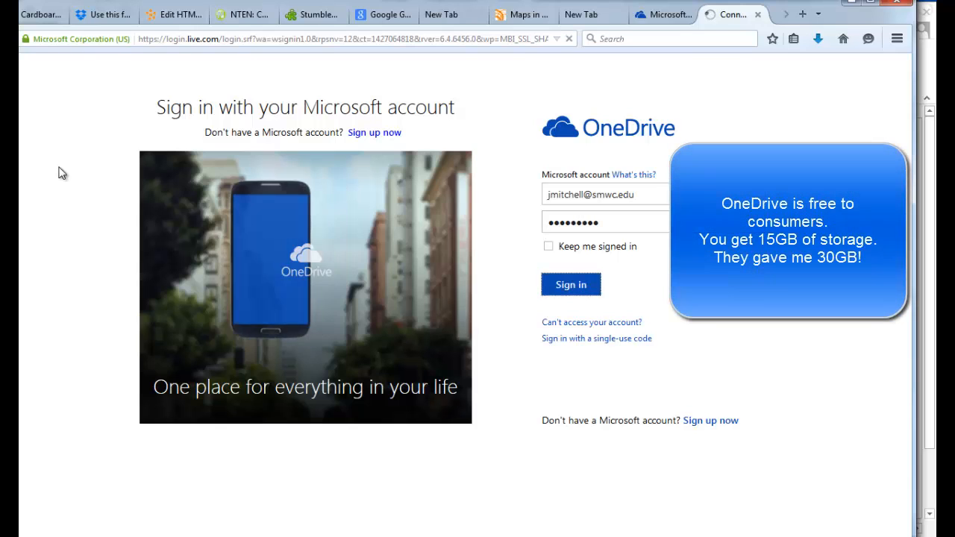
click(571, 284)
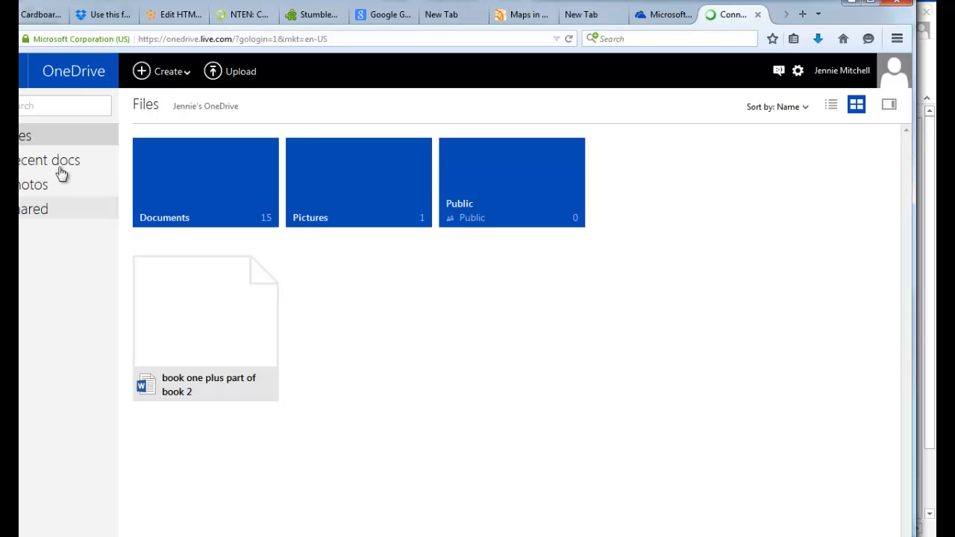
click(32, 209)
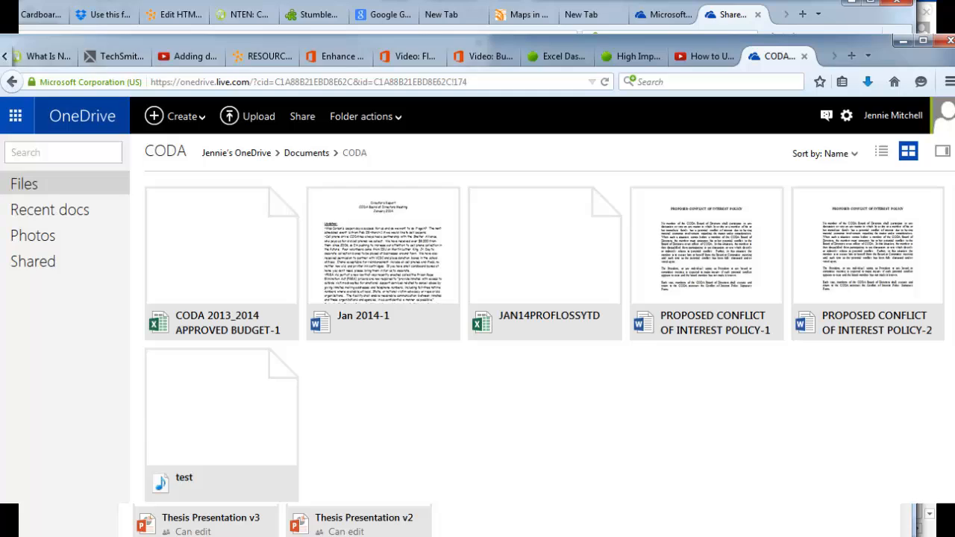
click(32, 261)
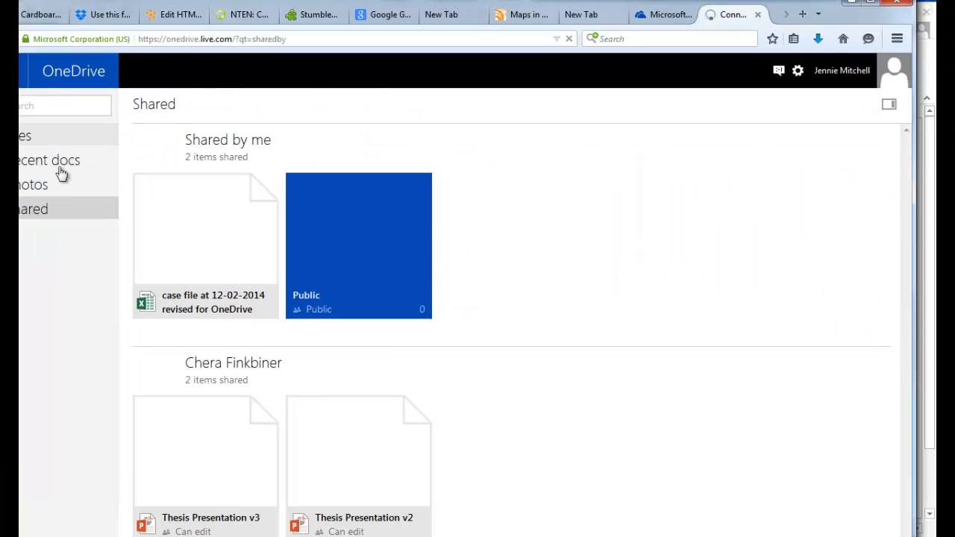
click(24, 135)
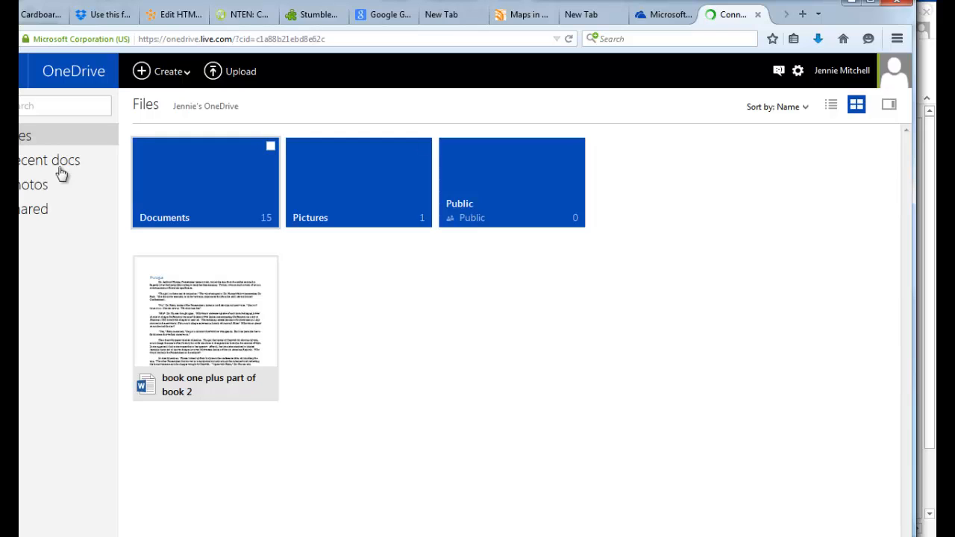
Step: Open the Documents folder and launch the 08-Sharing Interaction workbook in Excel Online
click(205, 179)
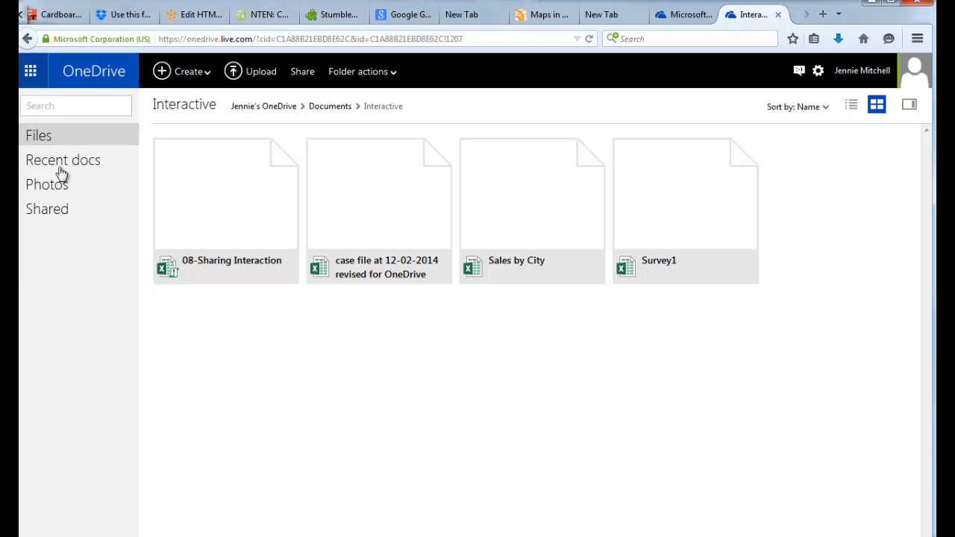
click(30, 70)
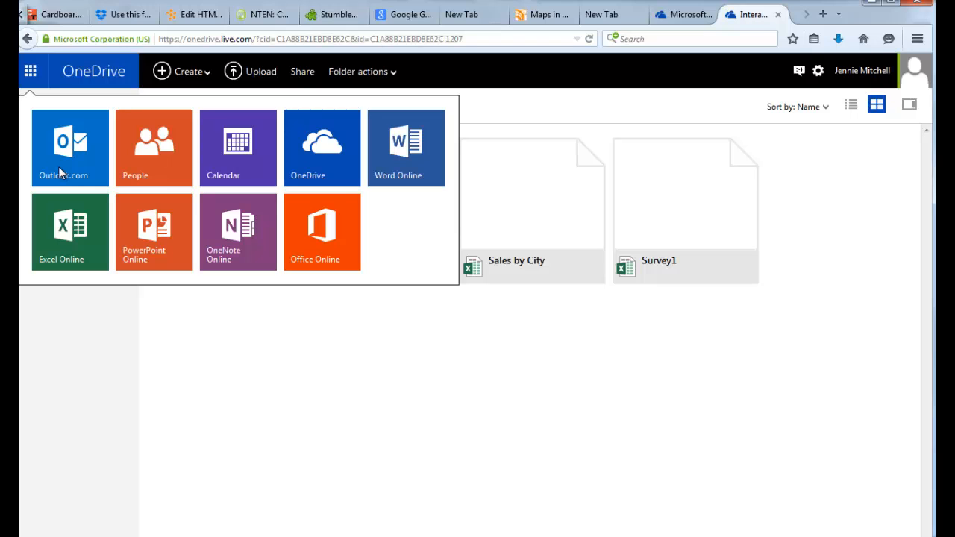
click(69, 147)
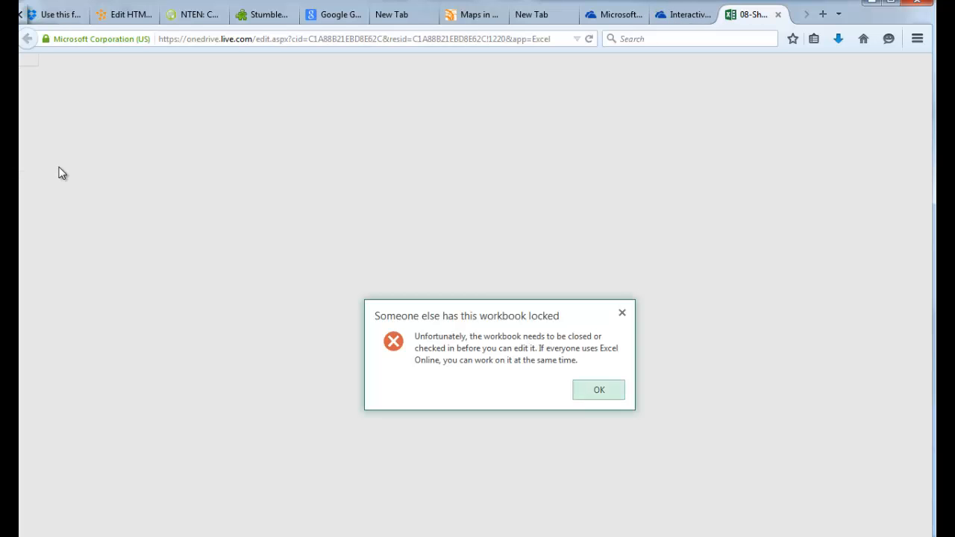
Step: Dismiss the 'Someone else has this workbook locked' warning with OK
click(597, 389)
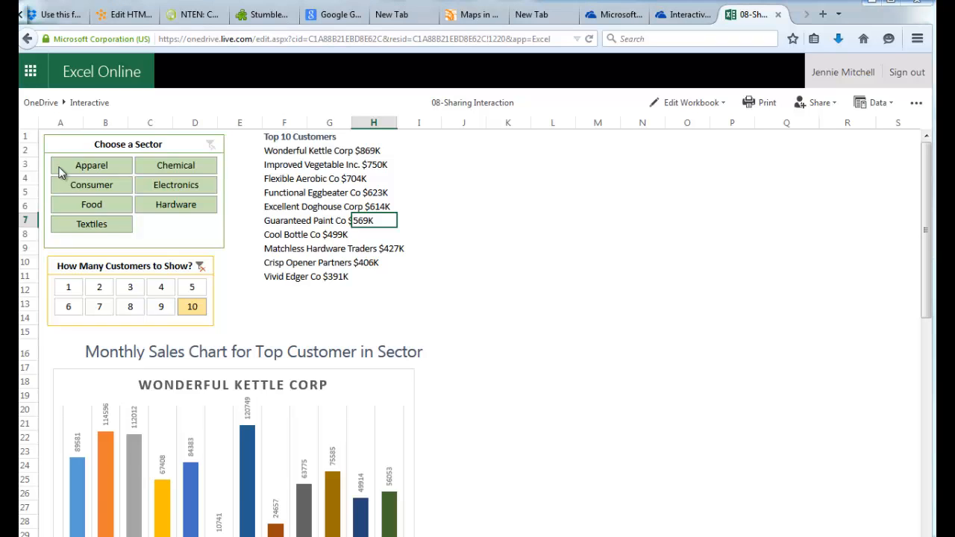
mouse_move(176, 184)
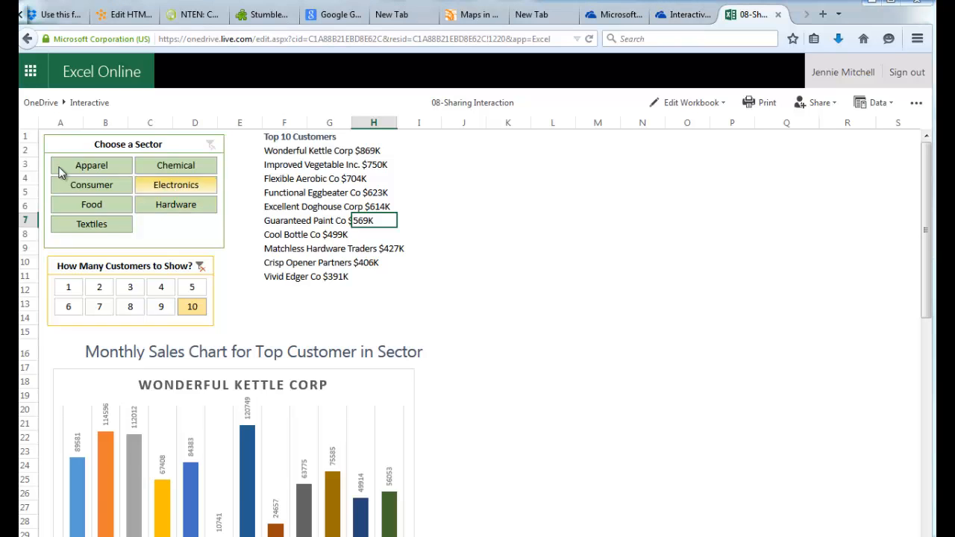
Step: Try the Chemical and Electronics sectors, then show only the top five customers
click(175, 165)
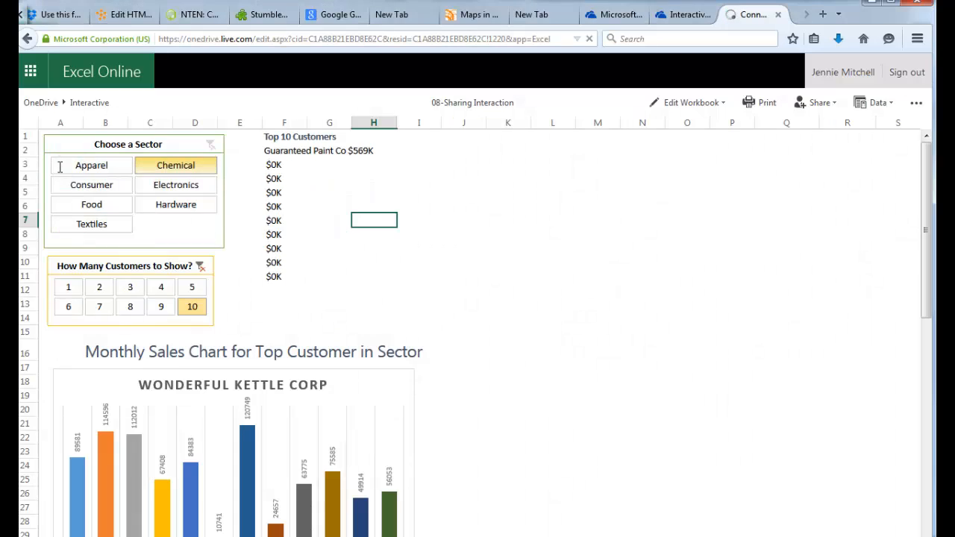
click(176, 184)
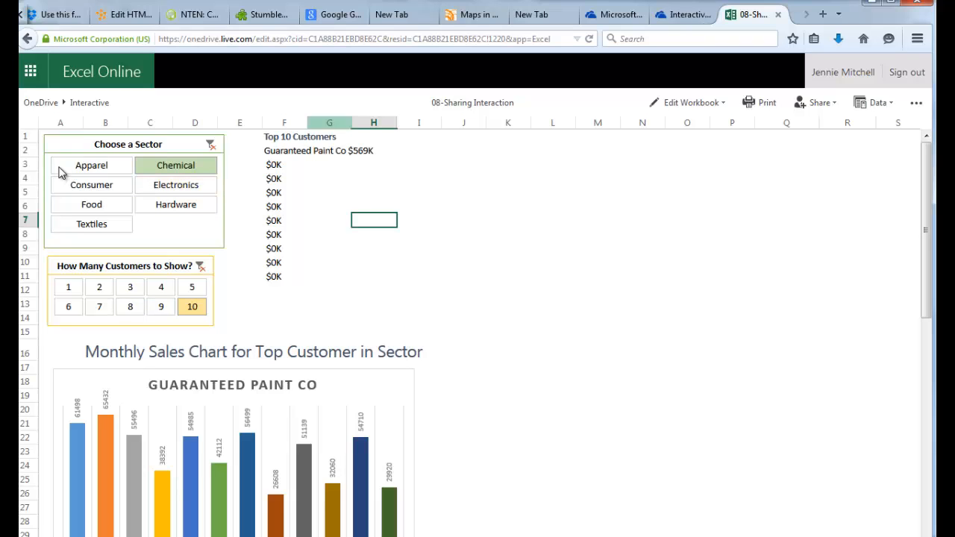
click(91, 165)
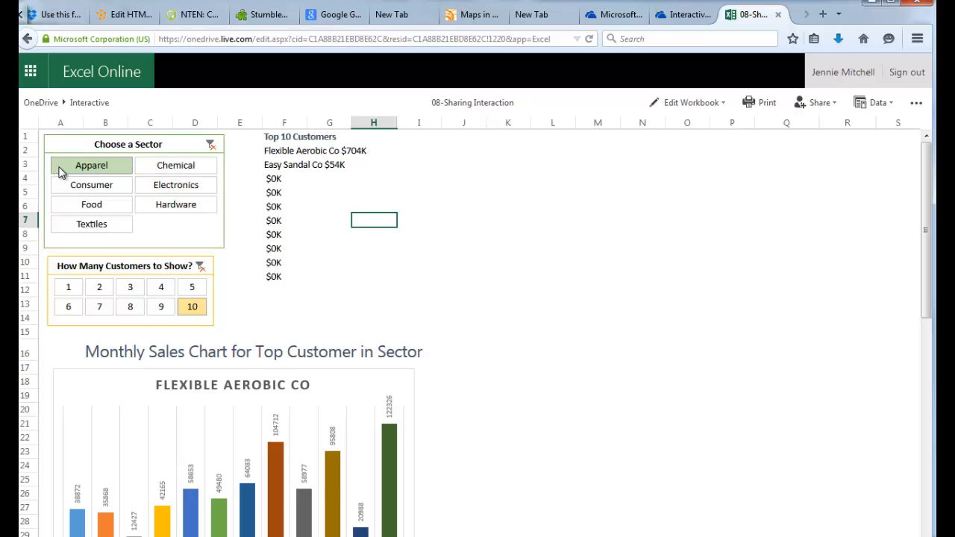
click(191, 286)
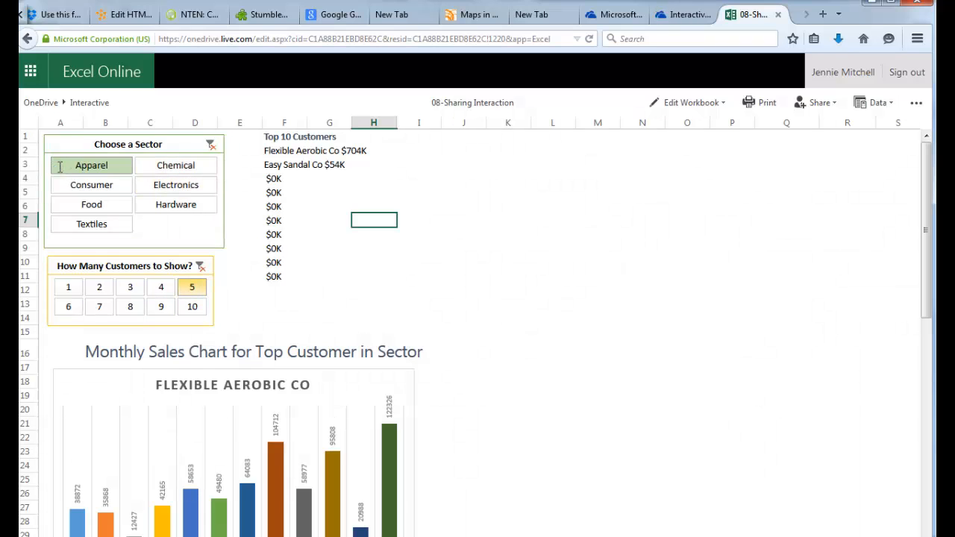
Step: Filter to Electronics, then clear both the sector and customer-count filters
click(175, 184)
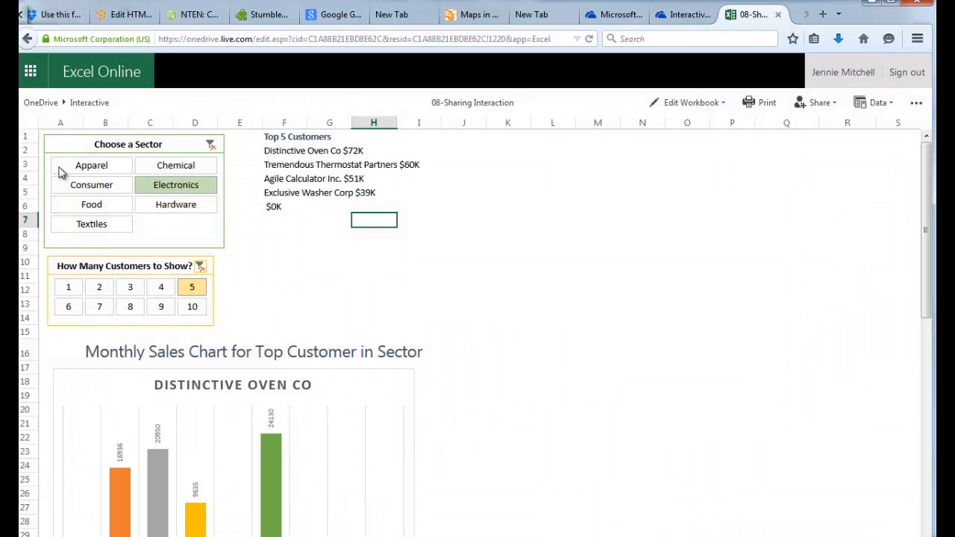
click(91, 165)
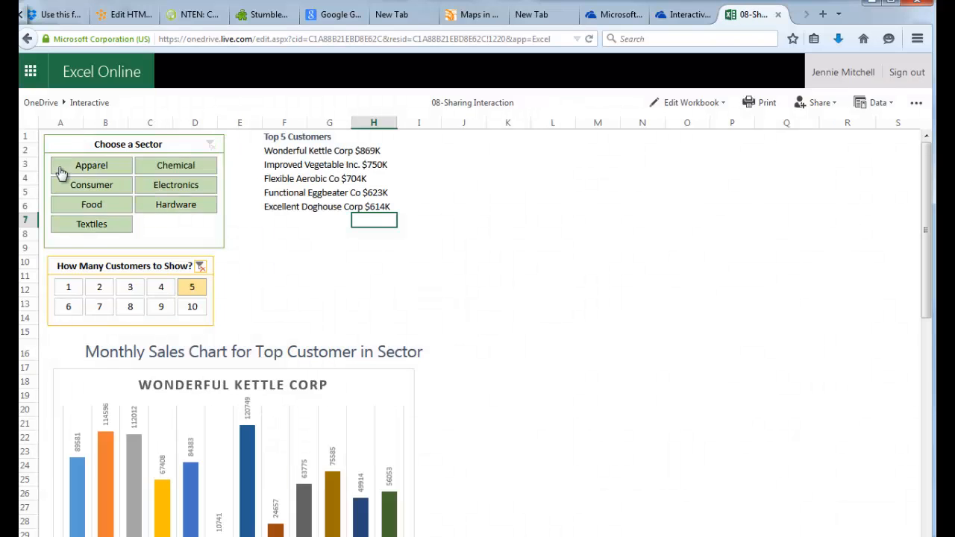
click(68, 286)
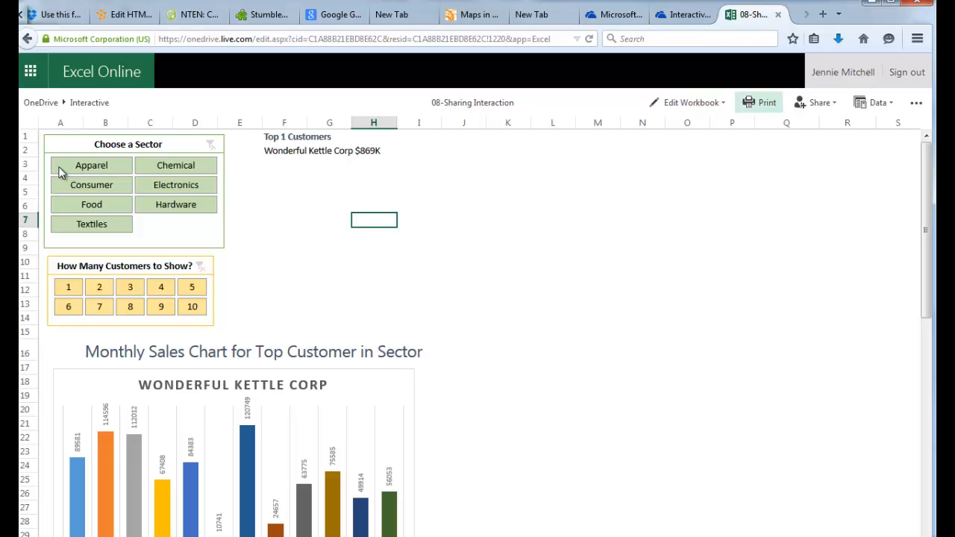
click(814, 102)
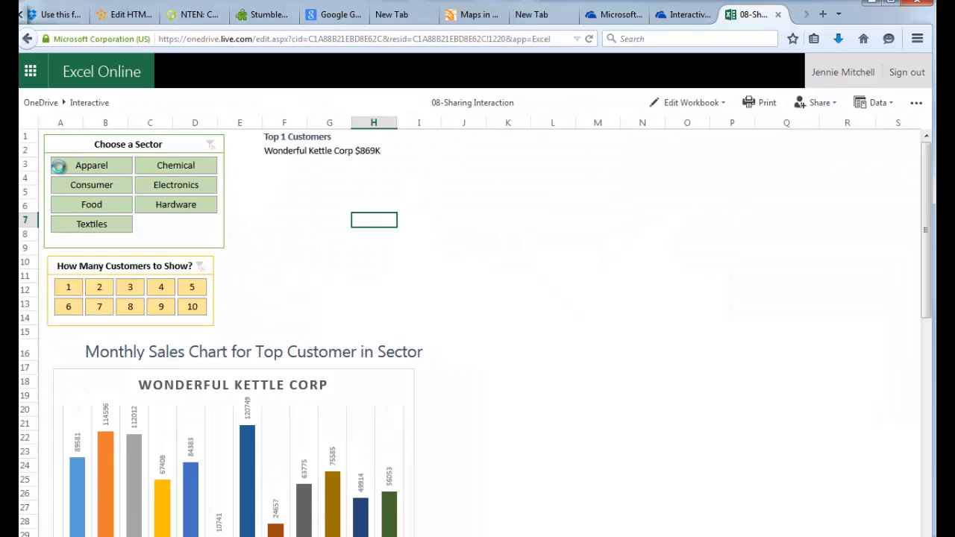
Step: Review the Get a link and Invite people sharing options, then reopen the Share menu
click(814, 102)
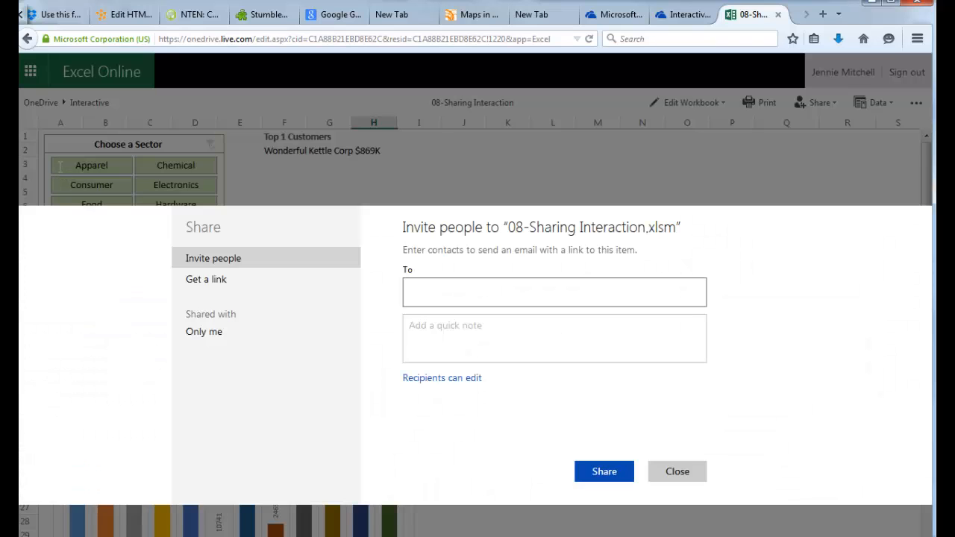
click(206, 279)
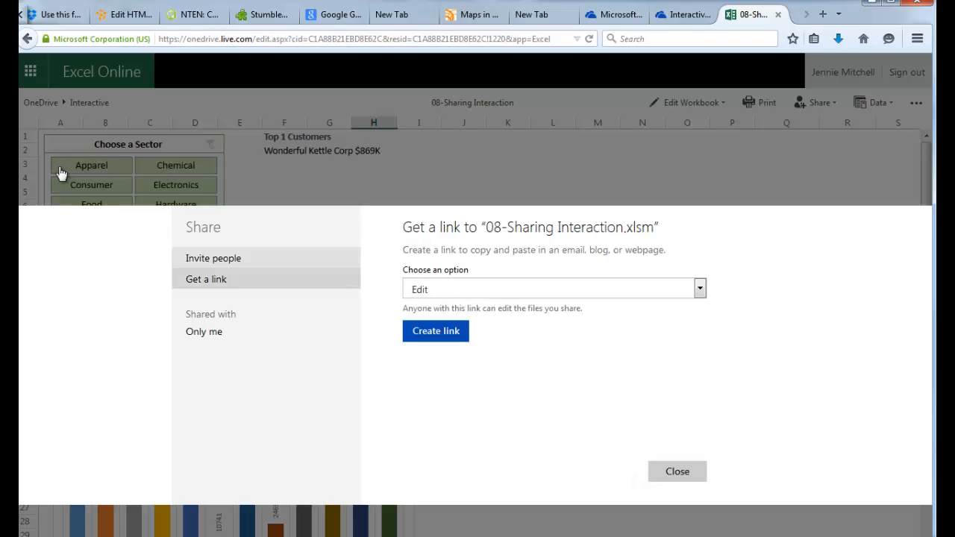
click(214, 257)
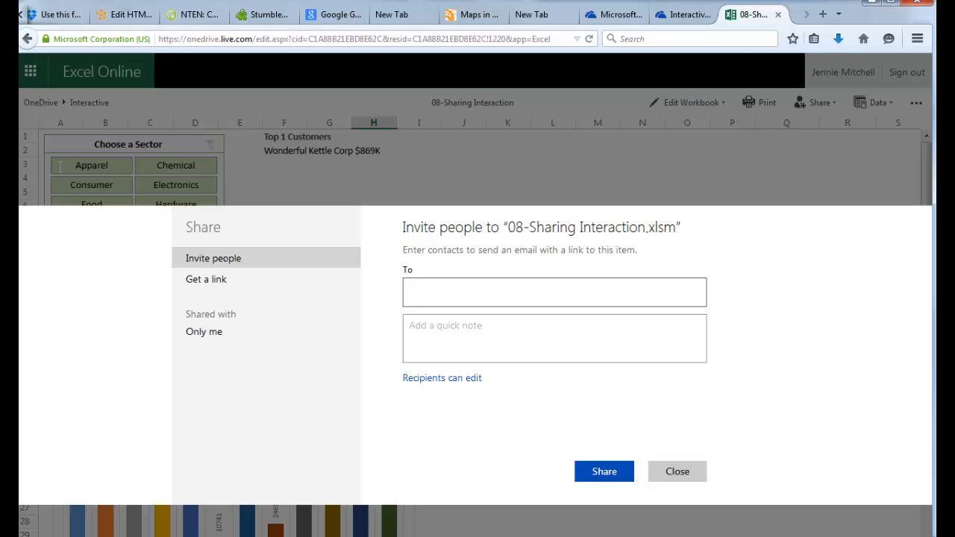
click(676, 471)
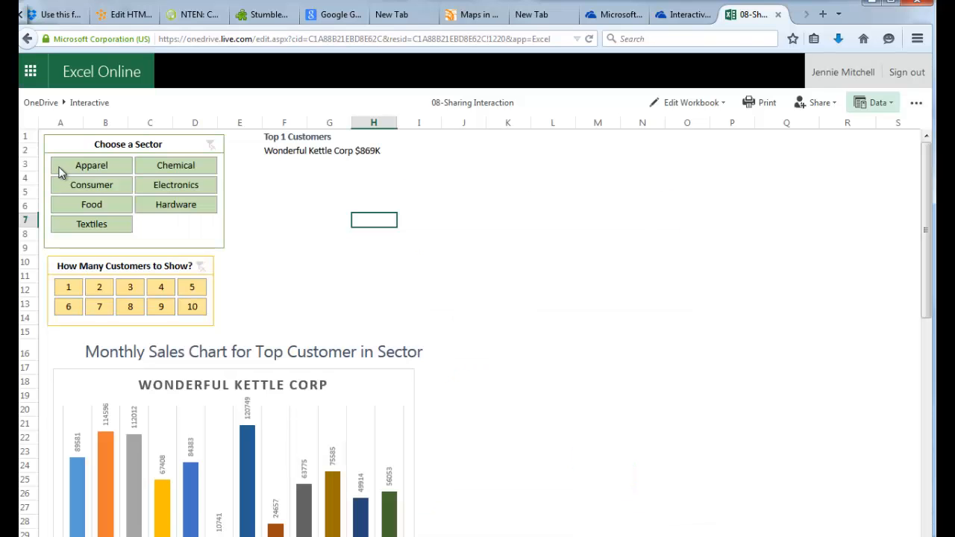
click(813, 102)
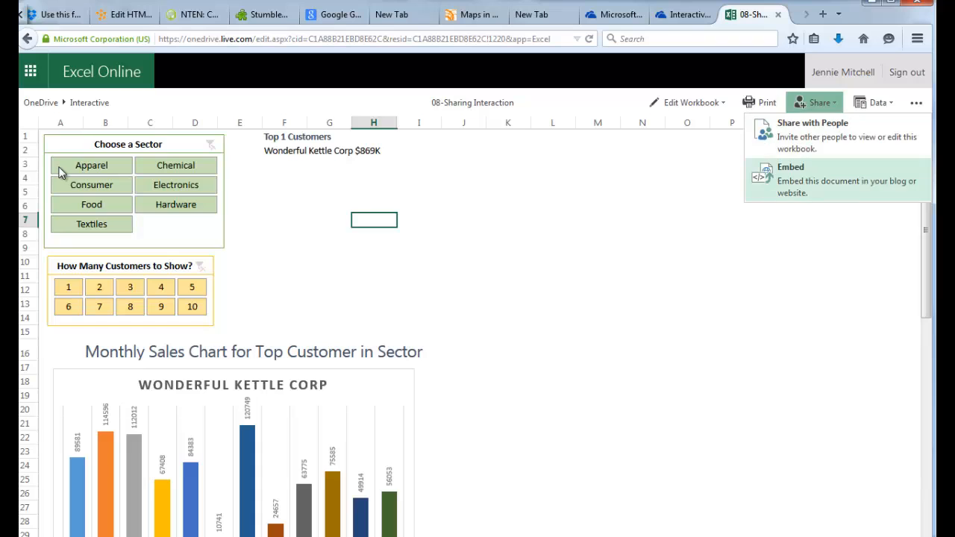
Step: Generate the workbook's Embed code with width 550 and height 600 pixels
click(791, 179)
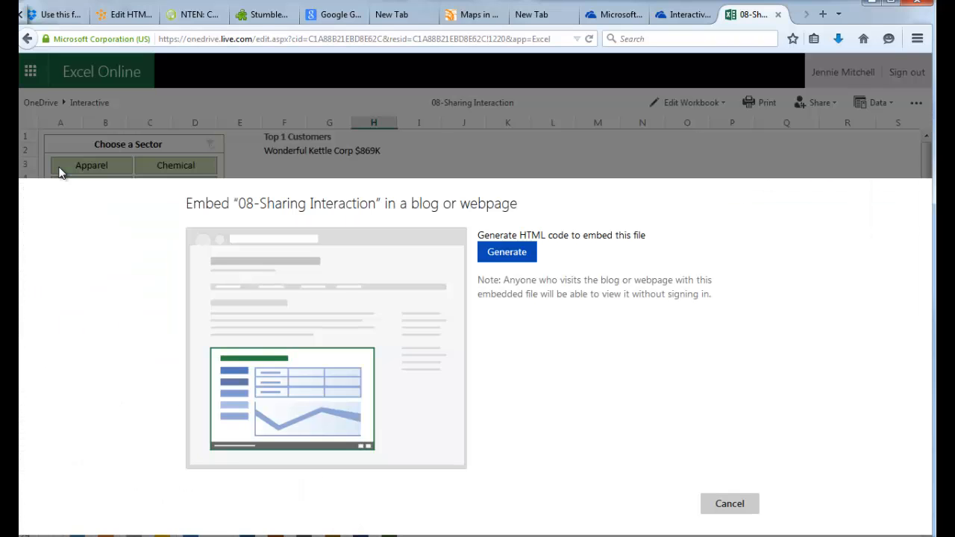
click(507, 251)
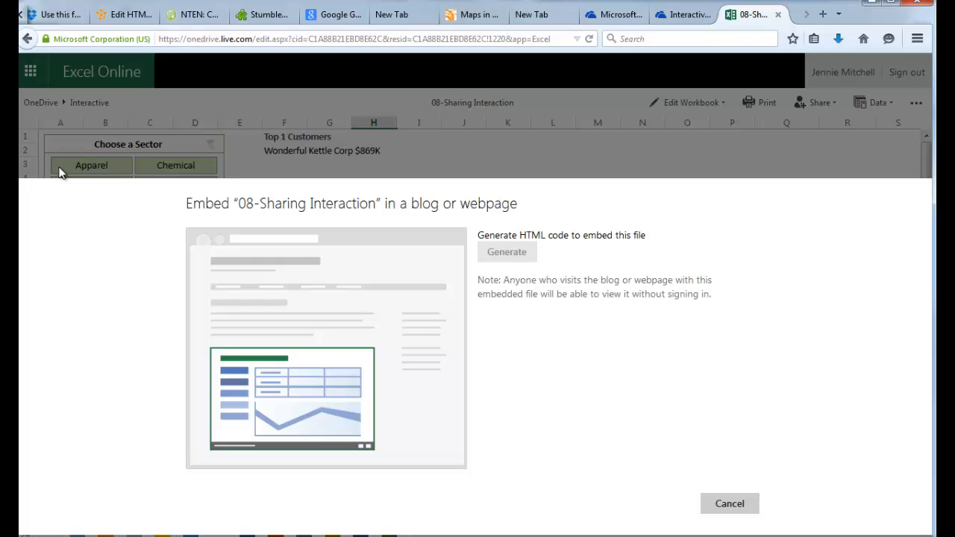
click(506, 251)
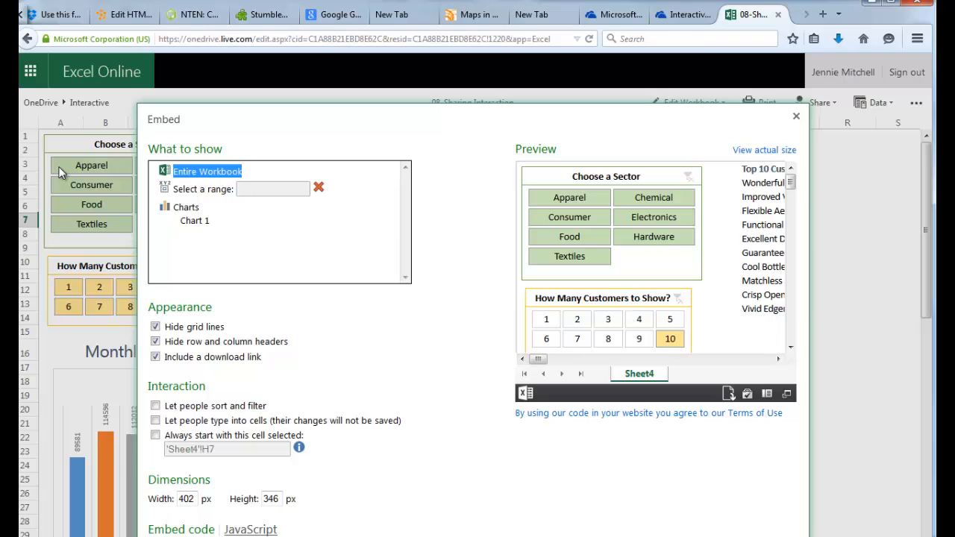
mouse_move(61, 166)
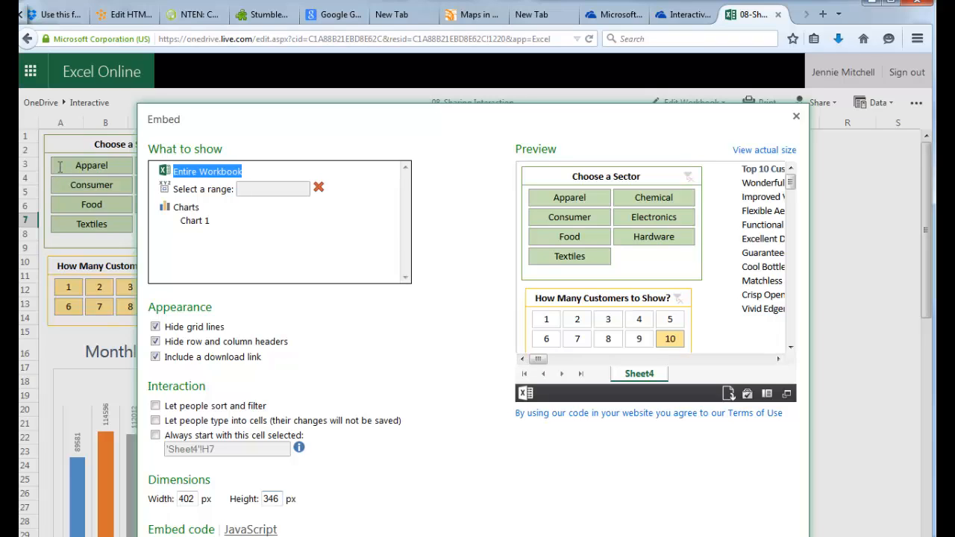
triple_click(270, 498)
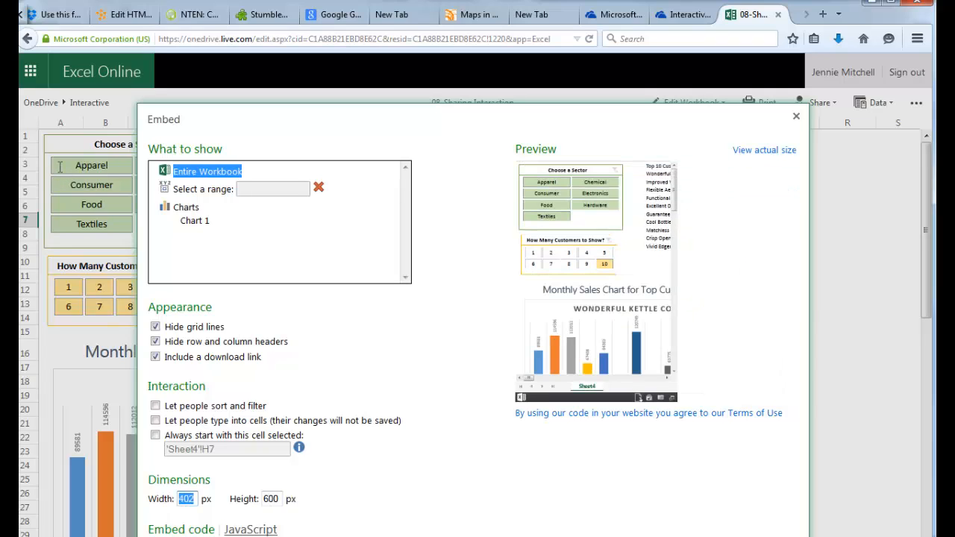
text(500)
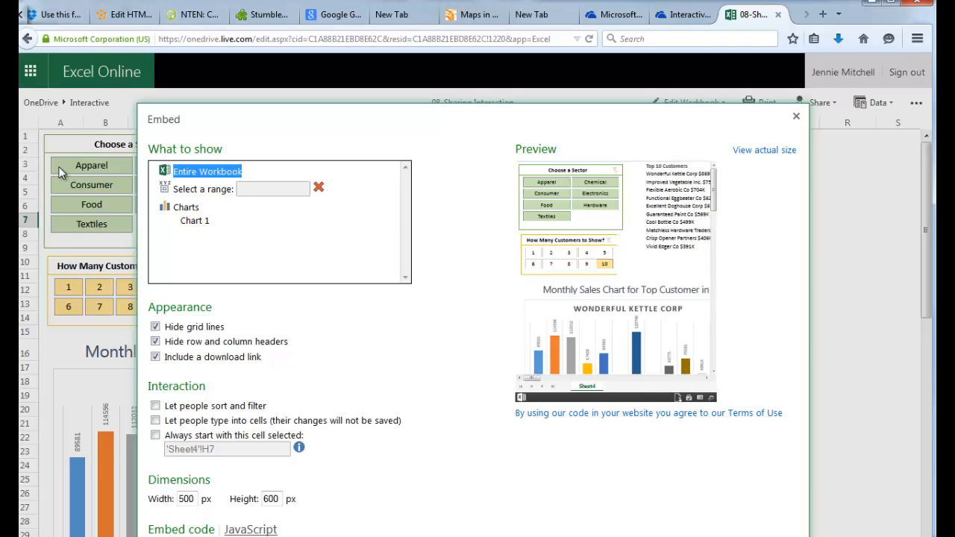
mouse_move(60, 167)
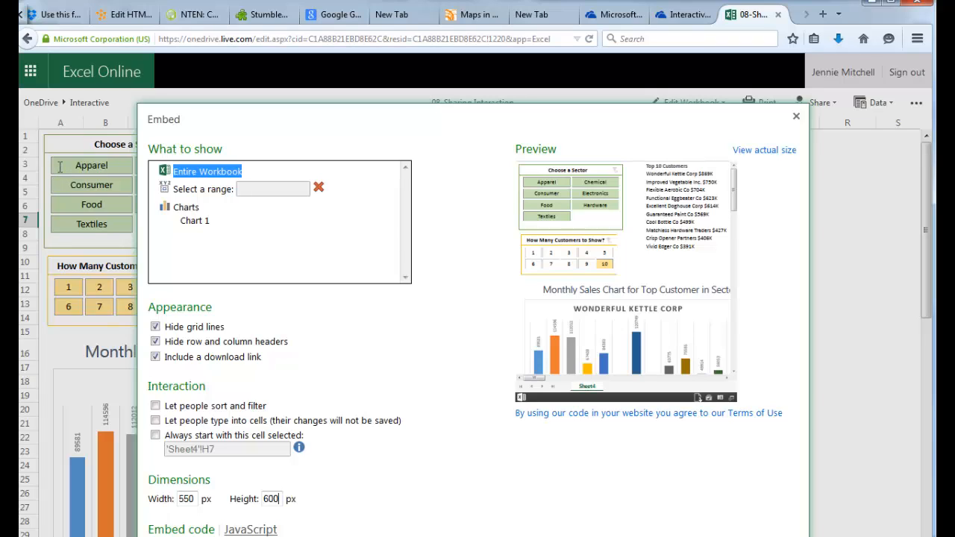
mouse_move(60, 173)
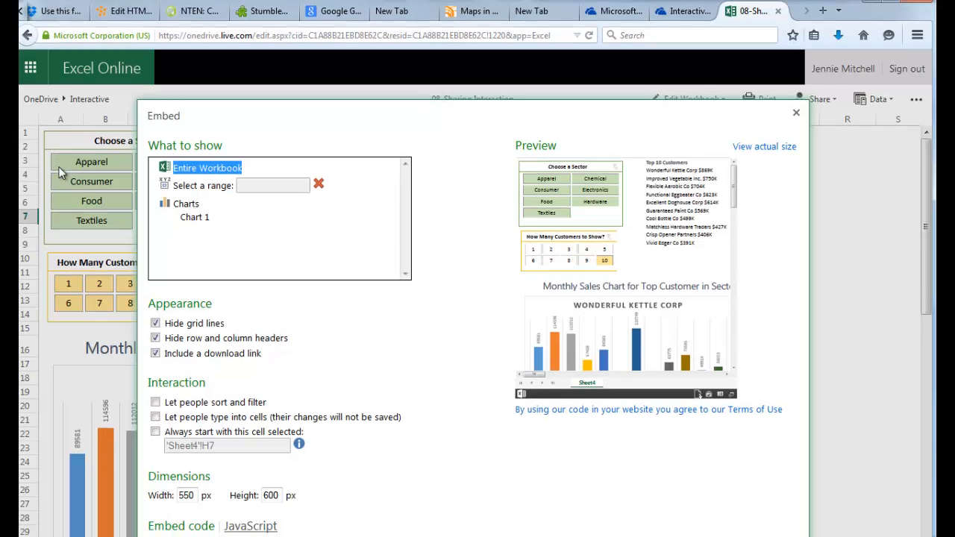
scroll(down, 3)
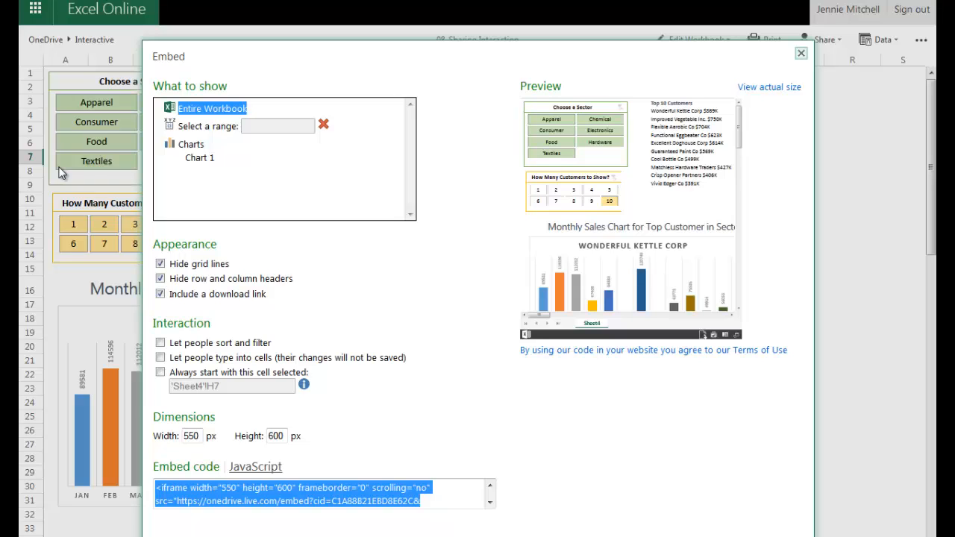
Step: Close the Embed dialog and select Chemical in the Choose a Sector slicer
click(800, 53)
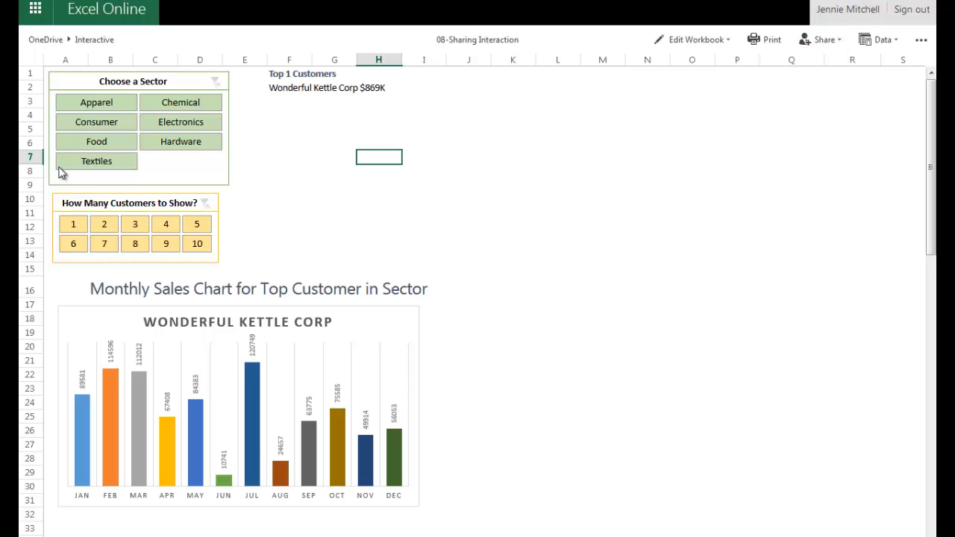
click(180, 102)
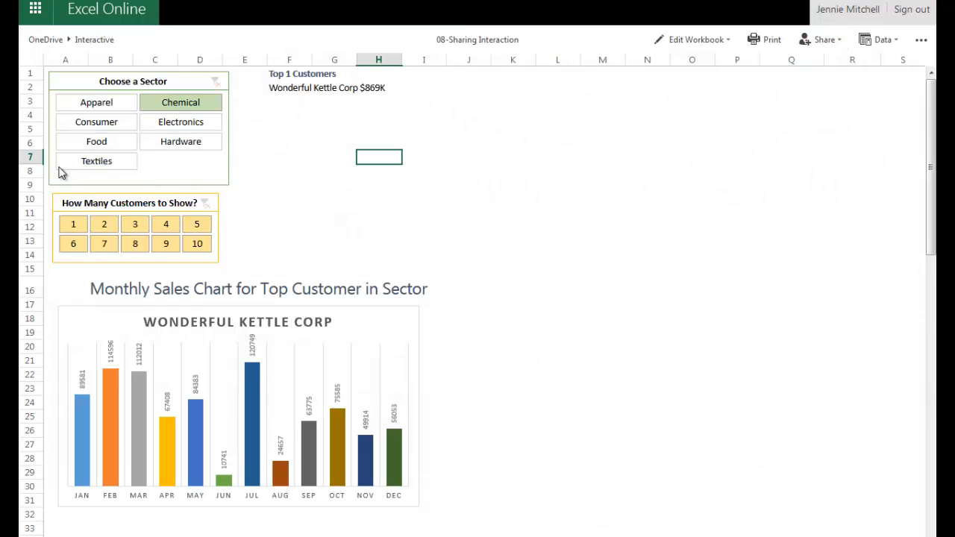